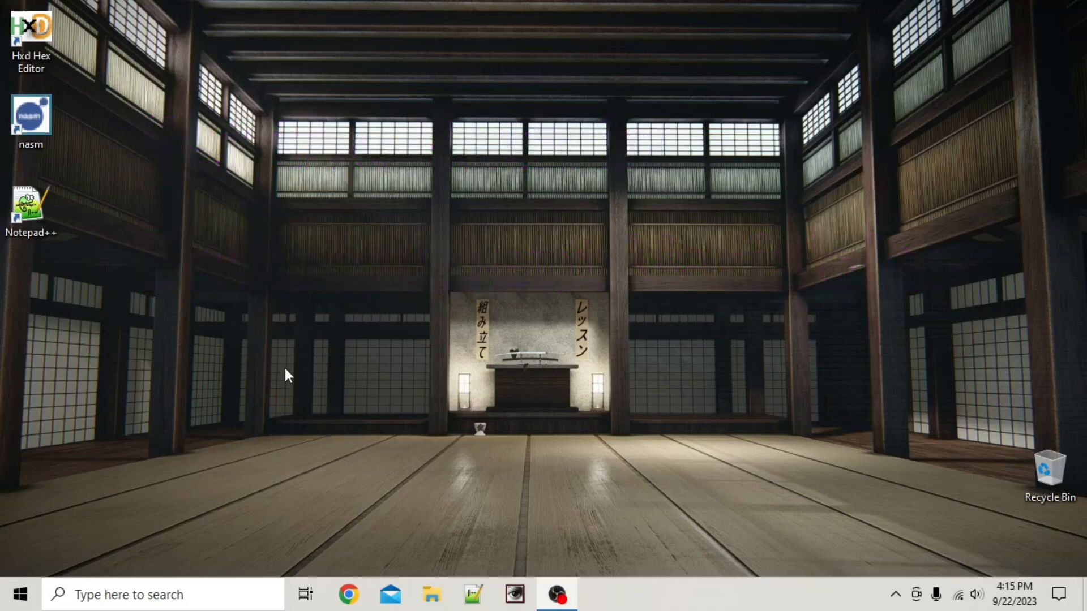
pyautogui.moveTo(25, 257)
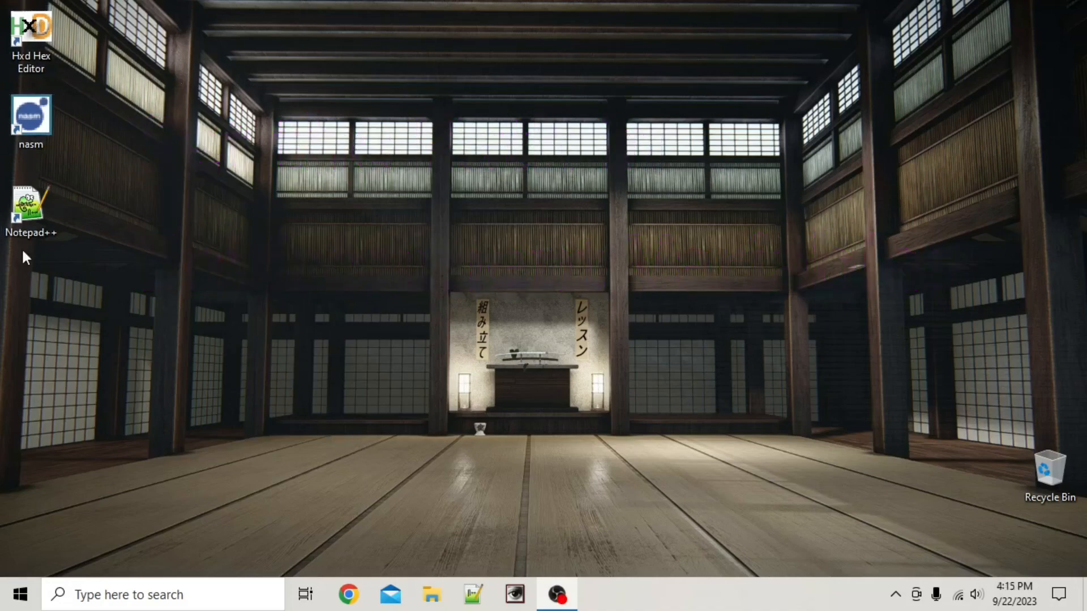
pyautogui.moveTo(263, 328)
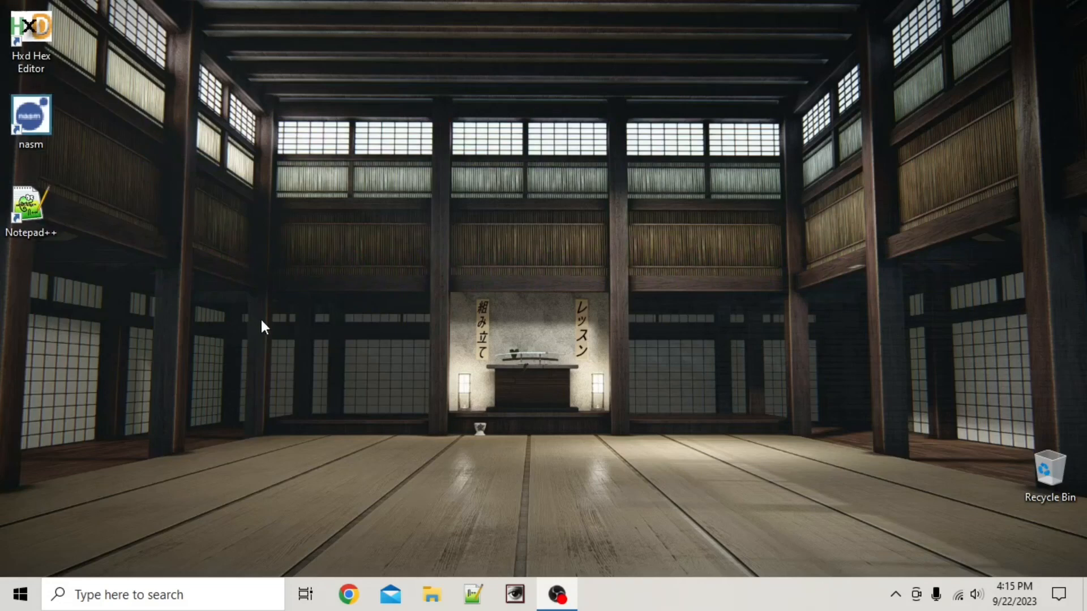
# - Select the HxD, nasm and Notepad++ shortcuts on the desktop and delete them
pyautogui.click(31, 117)
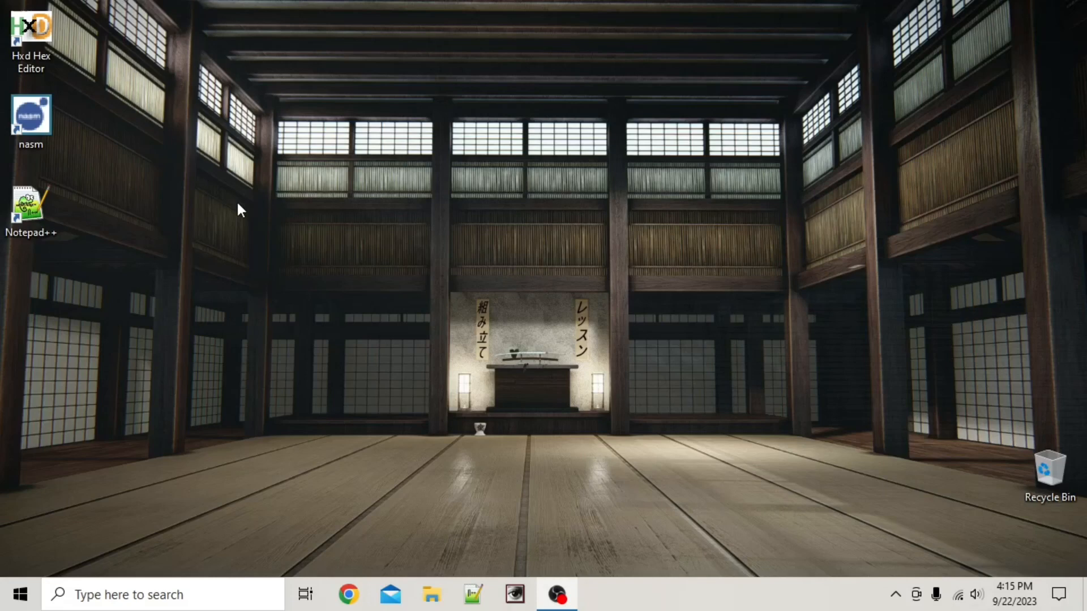
pyautogui.moveTo(283, 416)
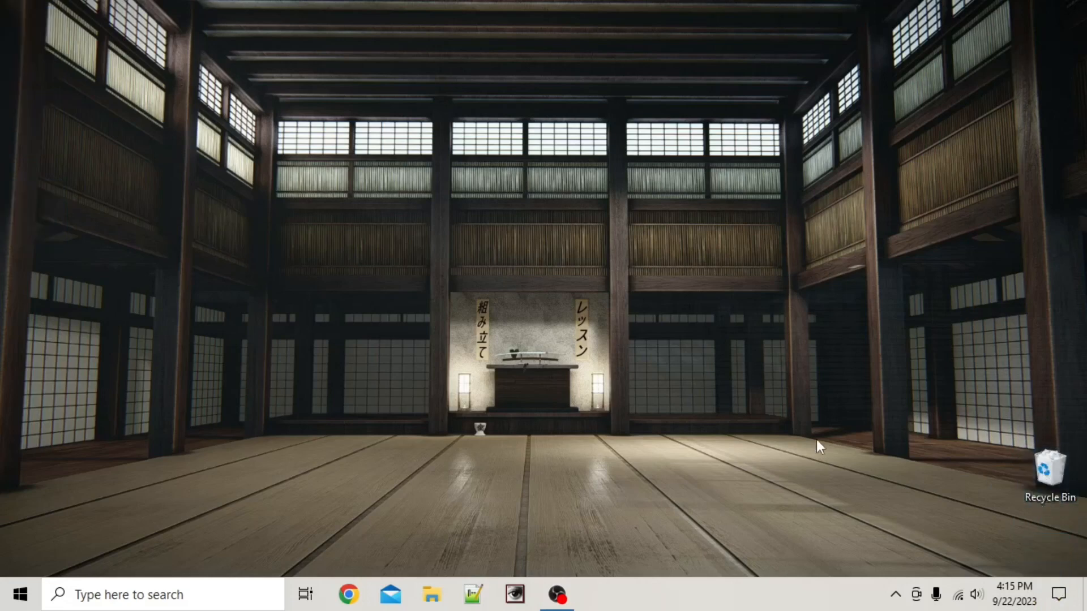
pyautogui.moveTo(156, 278)
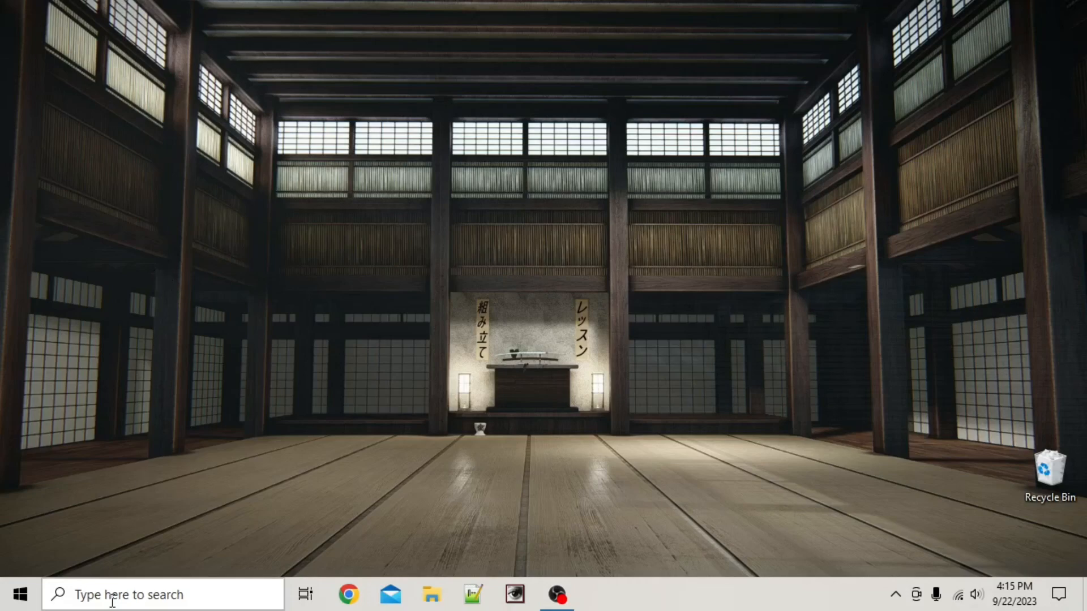
# - Search 'envir', open Environment Variables from System Properties, and select the user Path variable
pyautogui.click(160, 594)
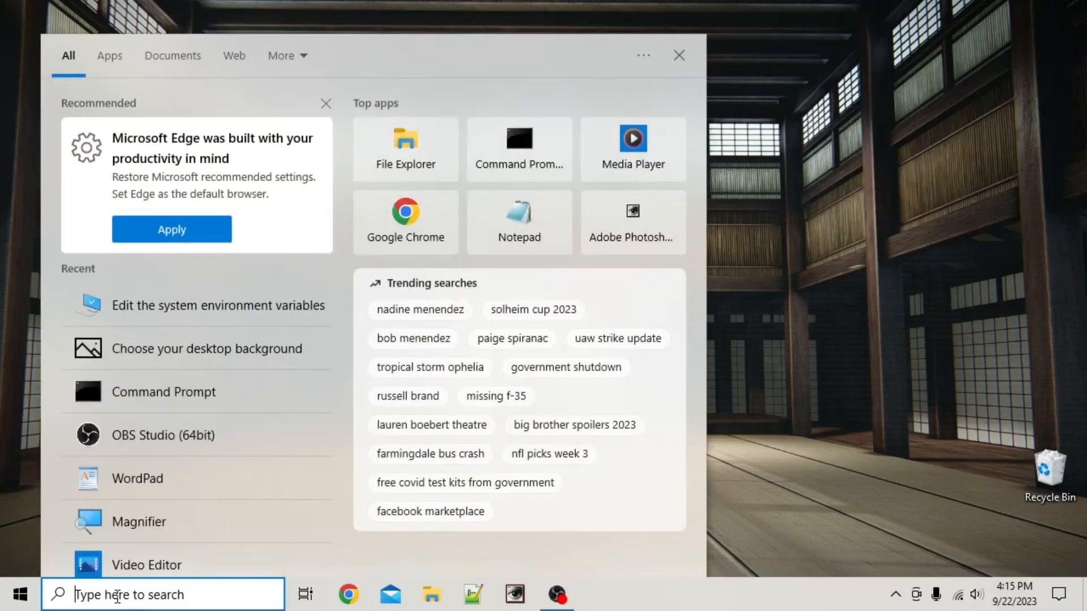
pyautogui.write('envi')
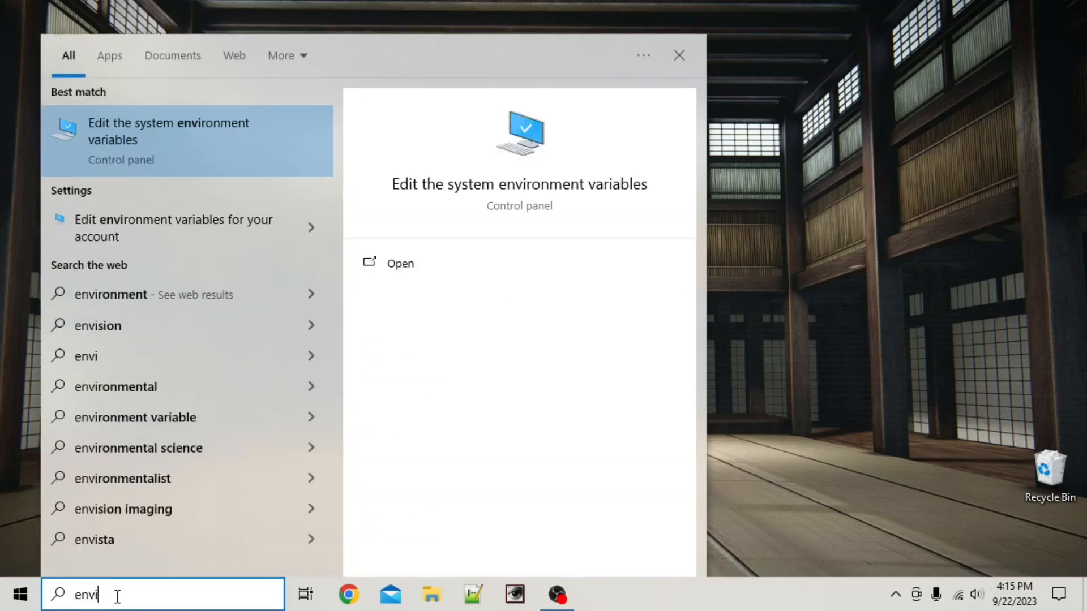
pyautogui.write('r')
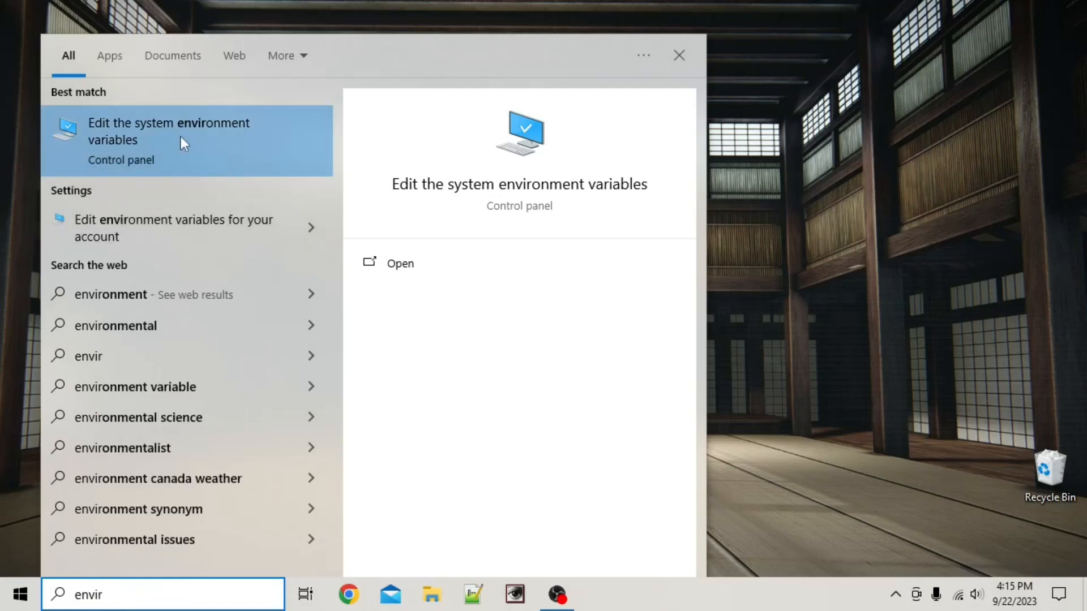
pyautogui.click(169, 131)
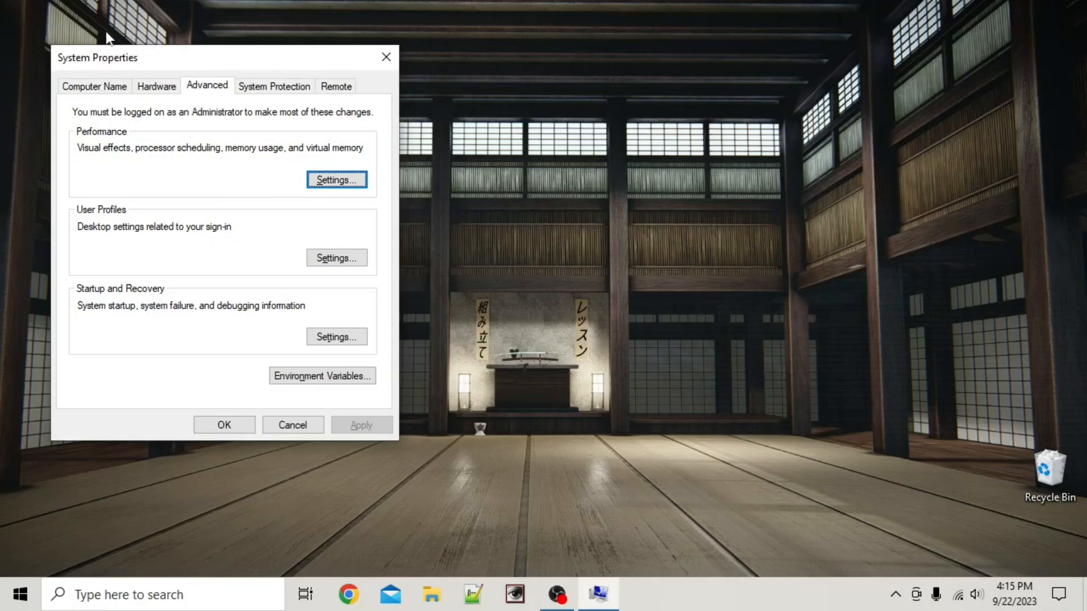
pyautogui.moveTo(215, 359)
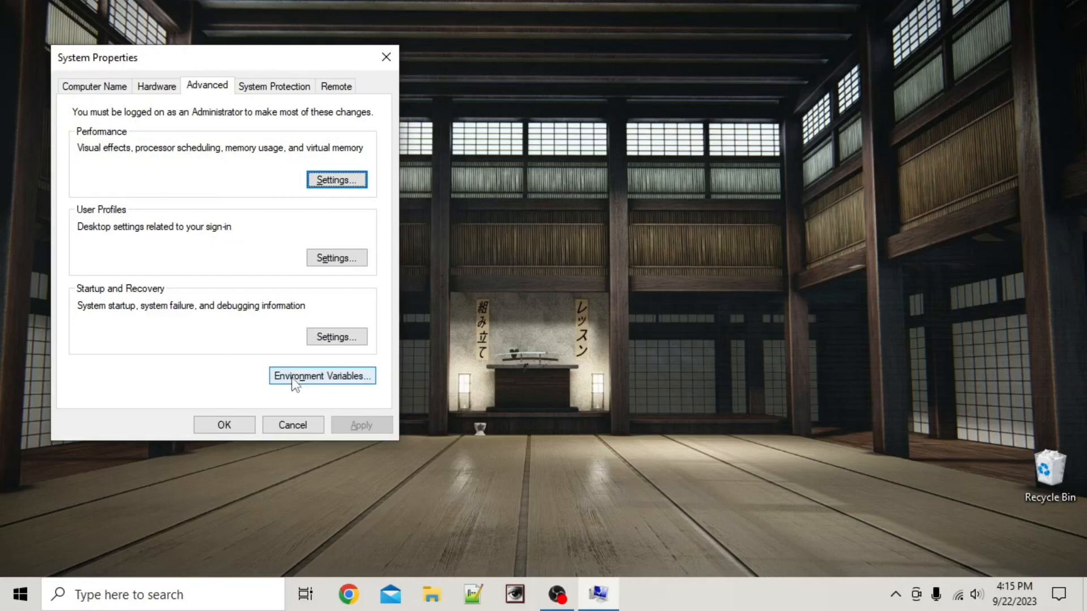
pyautogui.click(321, 376)
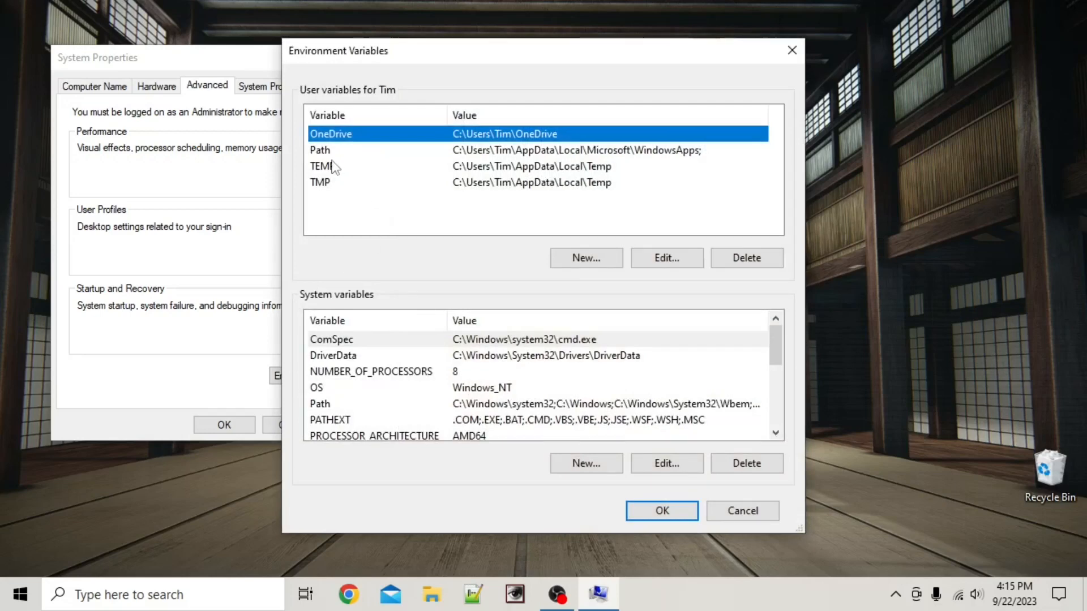
pyautogui.click(319, 150)
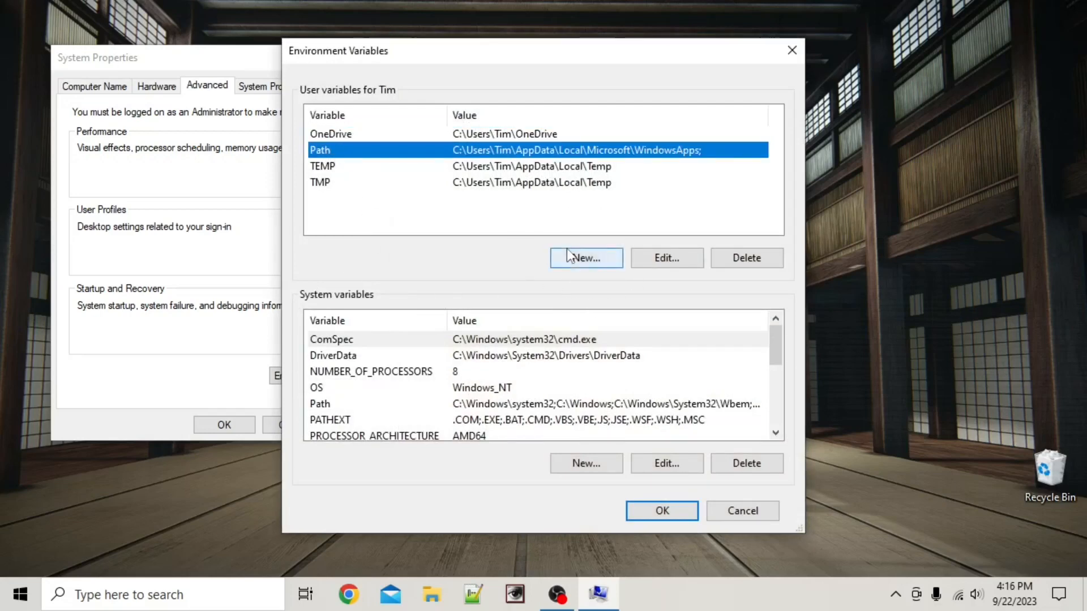
pyautogui.moveTo(666, 258)
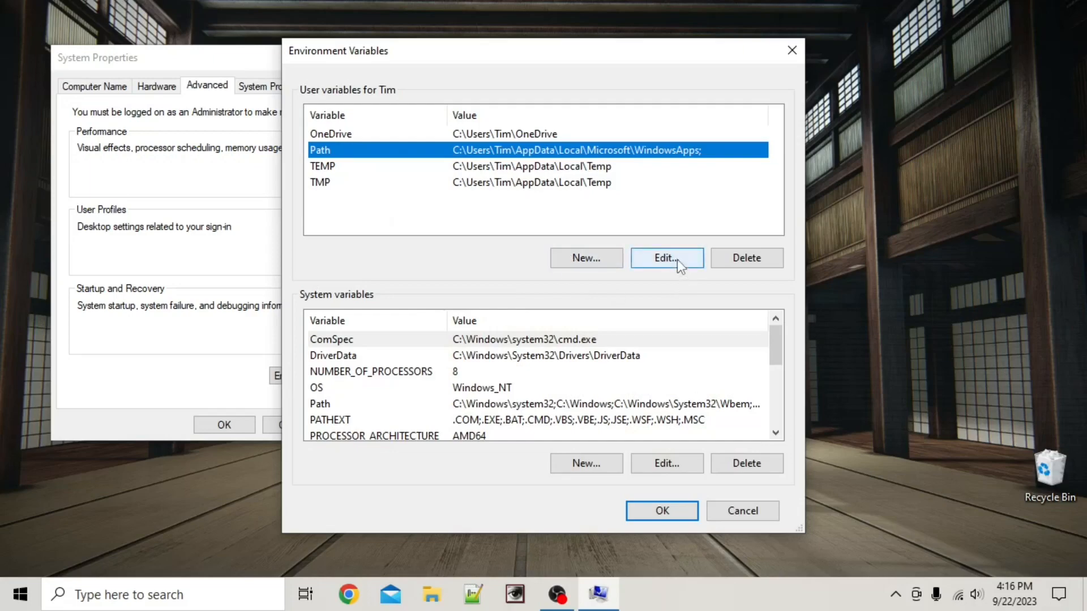
# - Edit the user Path and add a new entry for C:\Program Files\NASM
pyautogui.click(666, 258)
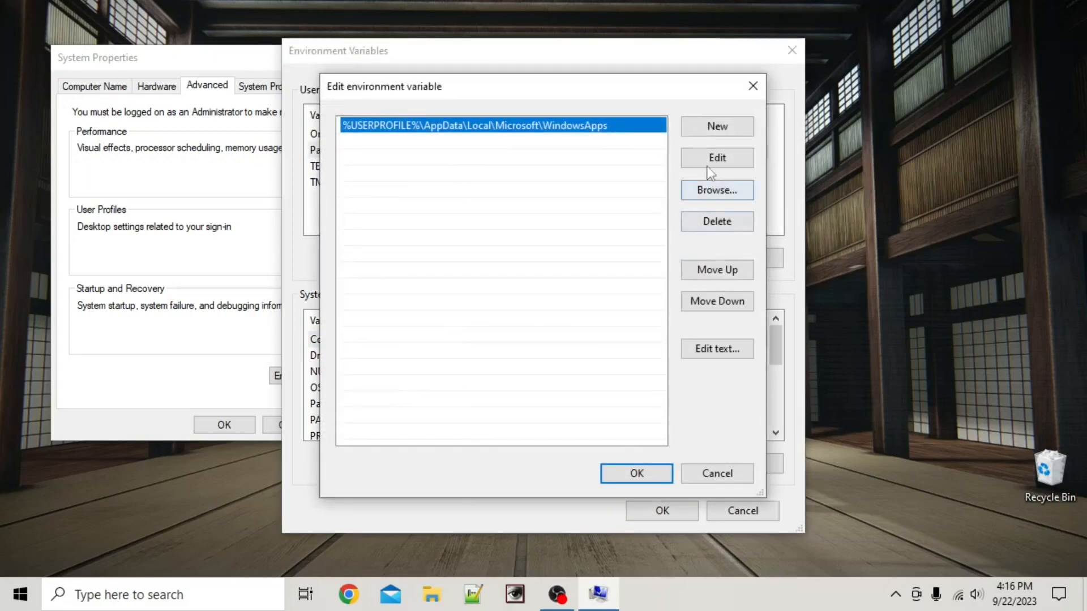
pyautogui.click(717, 126)
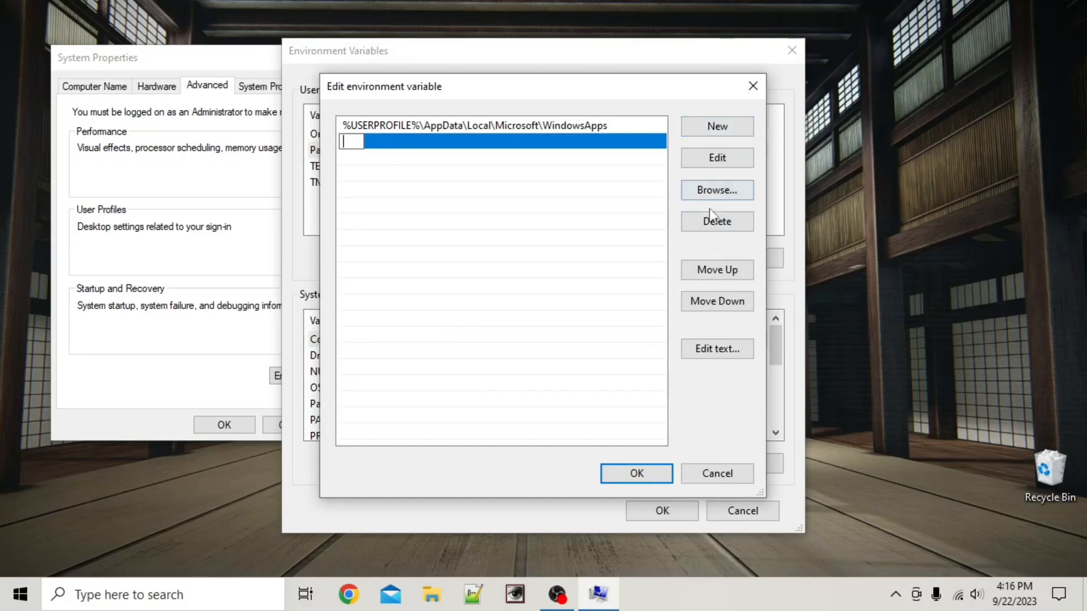
pyautogui.click(717, 190)
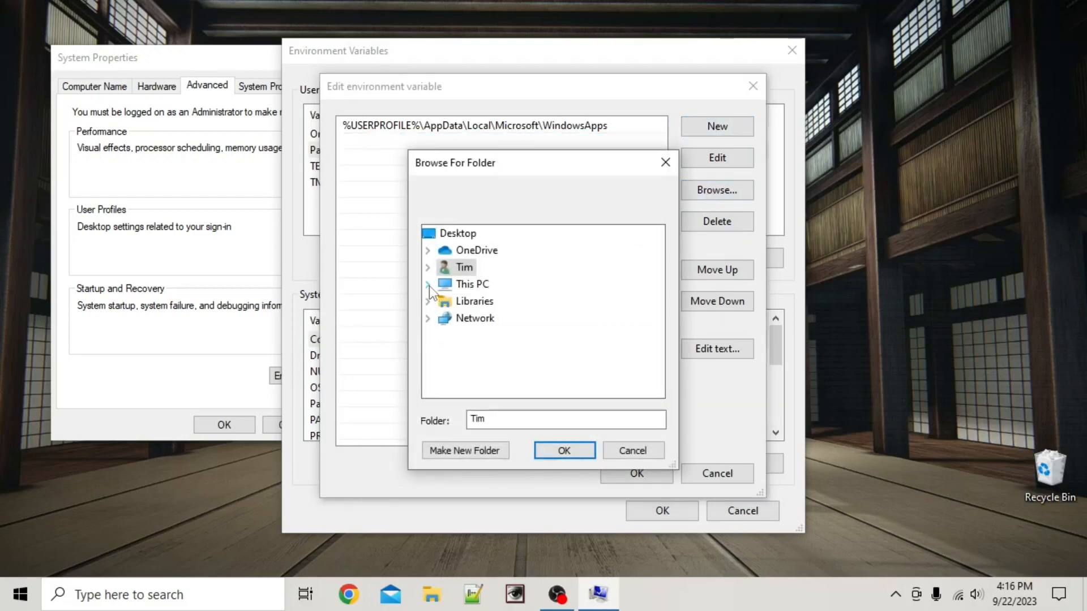
pyautogui.click(429, 283)
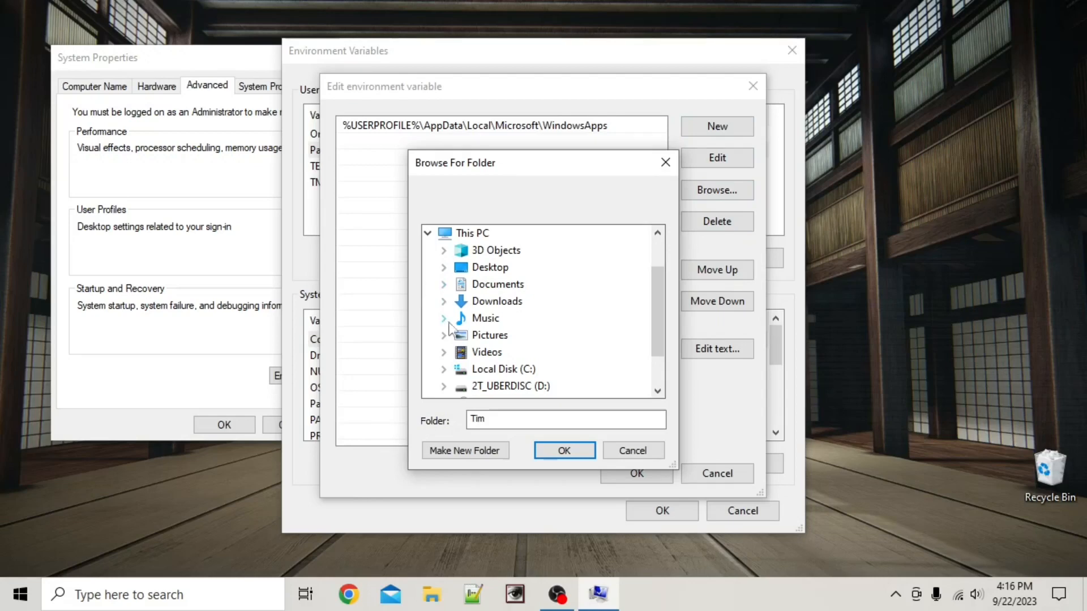
pyautogui.click(445, 369)
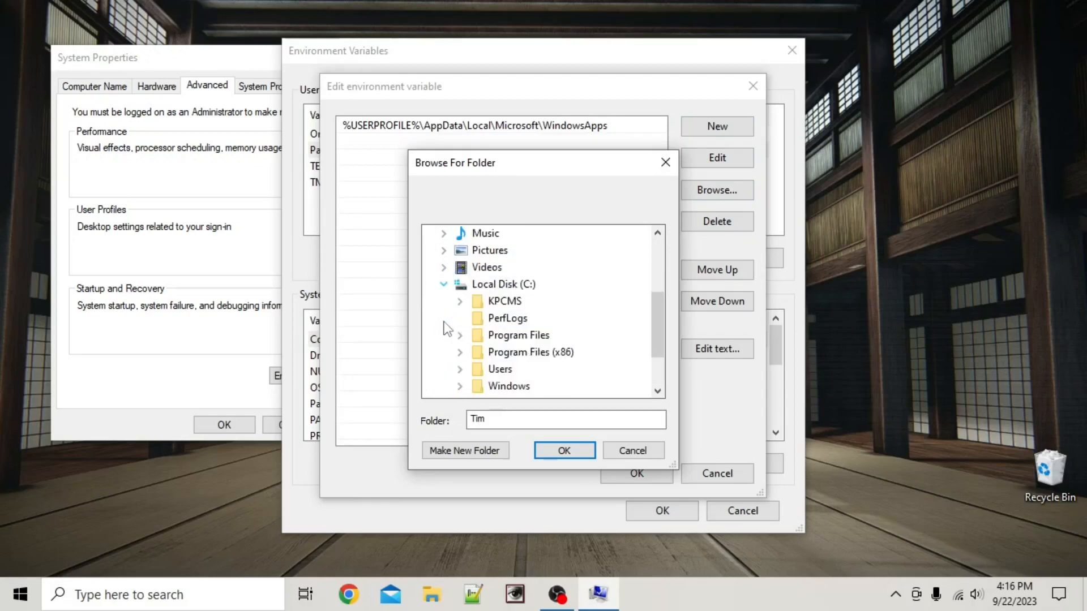
pyautogui.moveTo(518, 335)
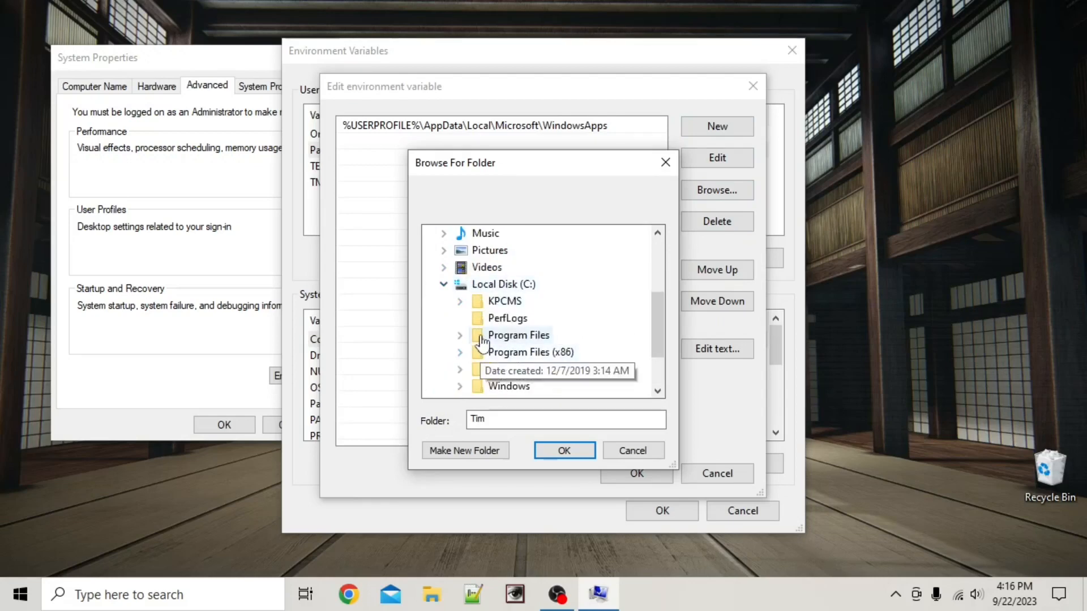
pyautogui.doubleClick(518, 335)
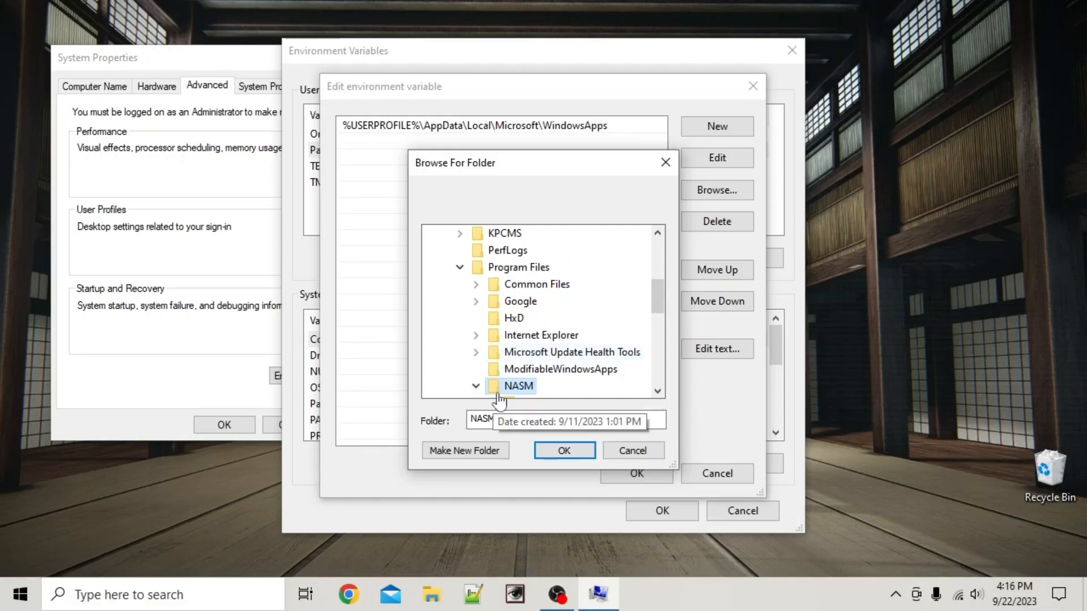
pyautogui.click(564, 451)
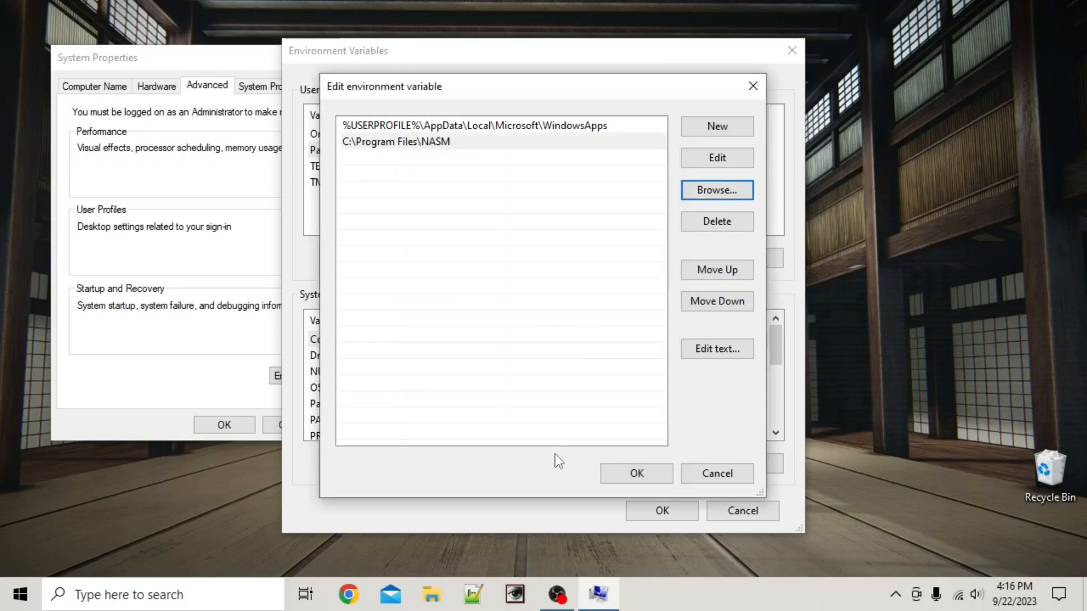
# - Add C:\Program Files\qemu as a second Path entry and accept the changes
pyautogui.click(717, 126)
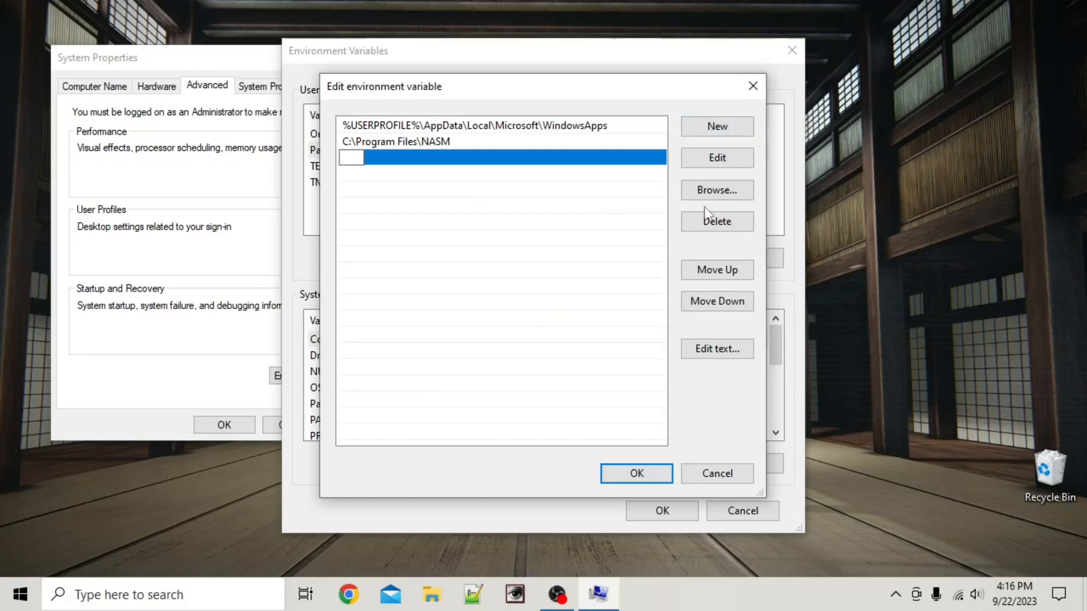
pyautogui.click(717, 190)
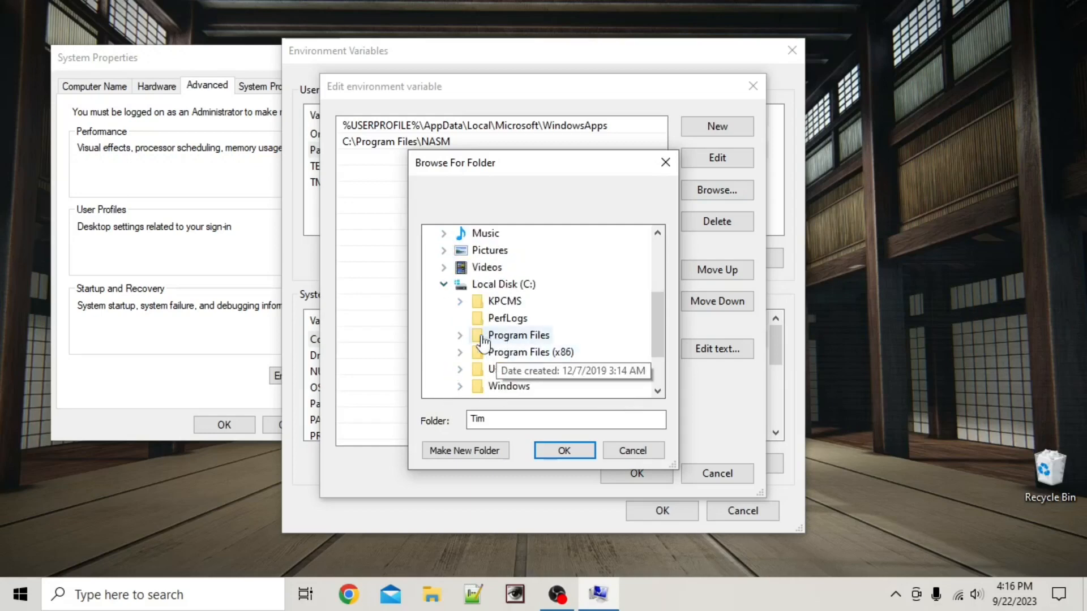
pyautogui.click(460, 335)
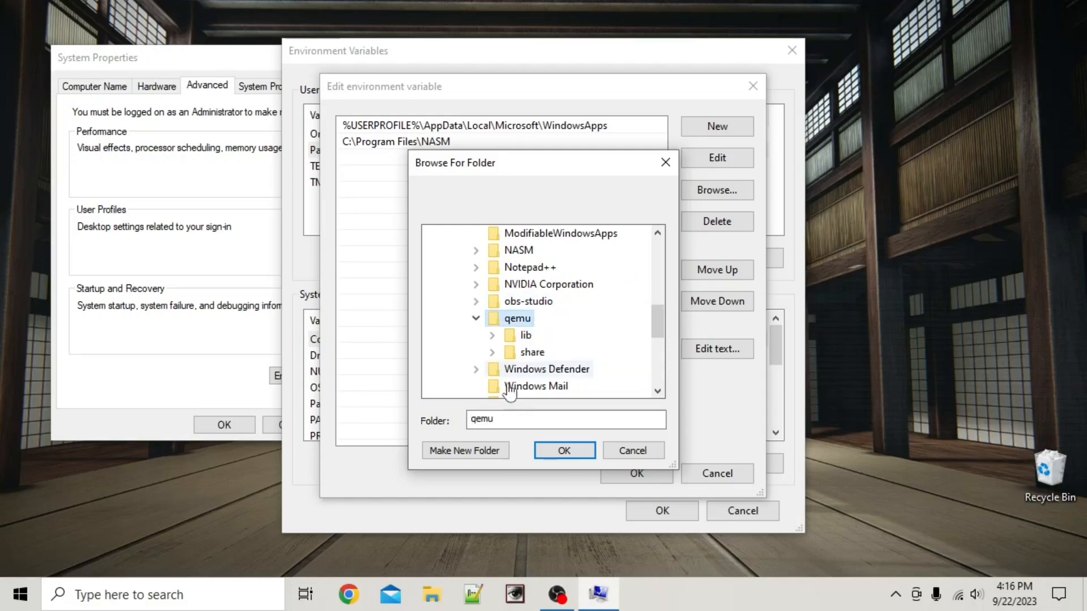
pyautogui.click(564, 450)
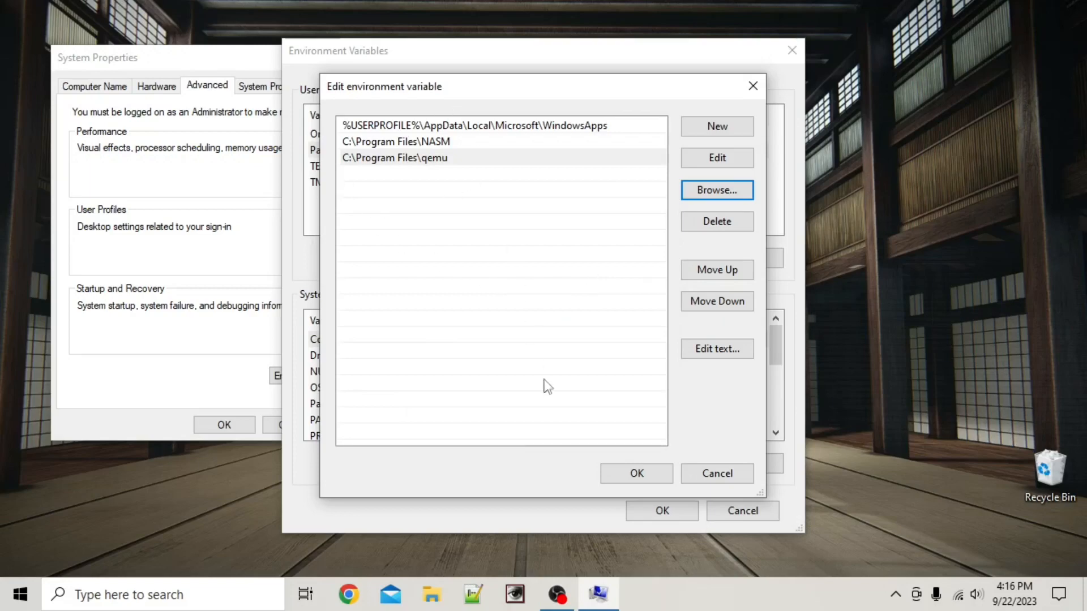
pyautogui.click(635, 474)
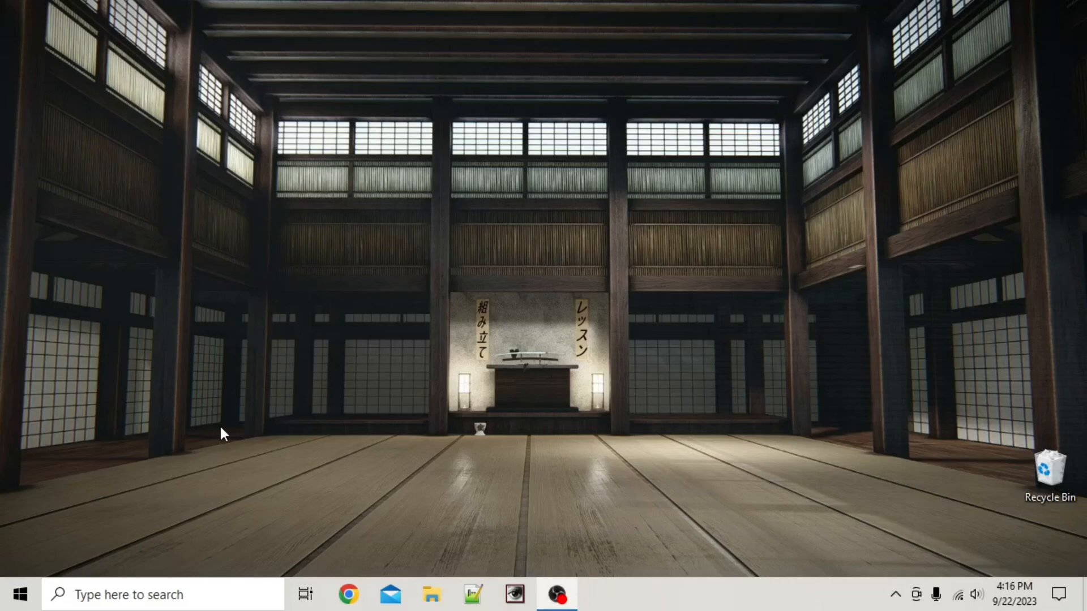
pyautogui.moveTo(232, 435)
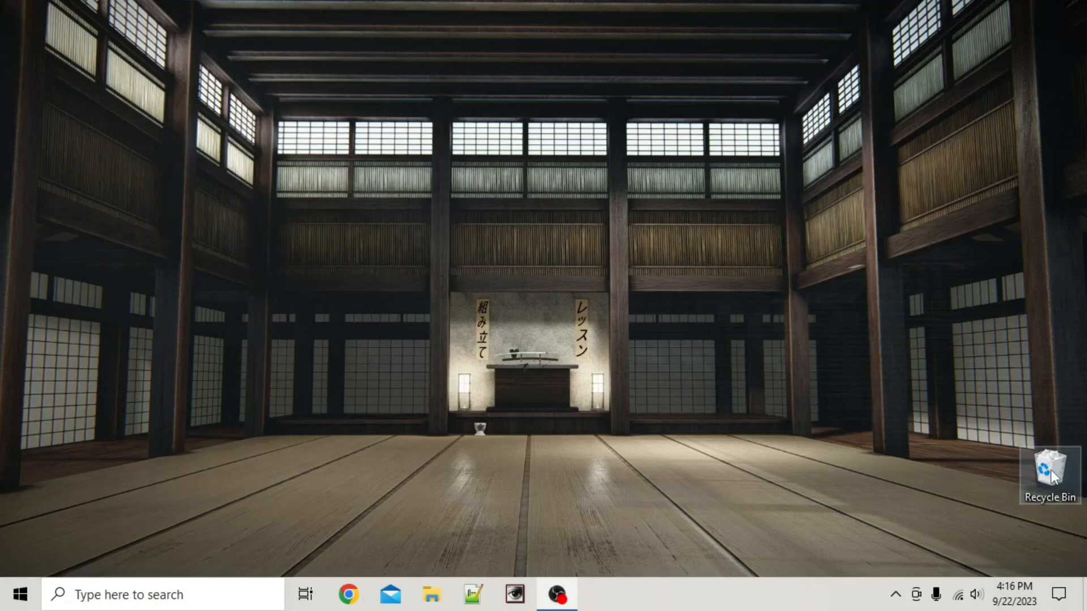
# - Empty the Recycle Bin and open Documents in File Explorer
pyautogui.click(1050, 472)
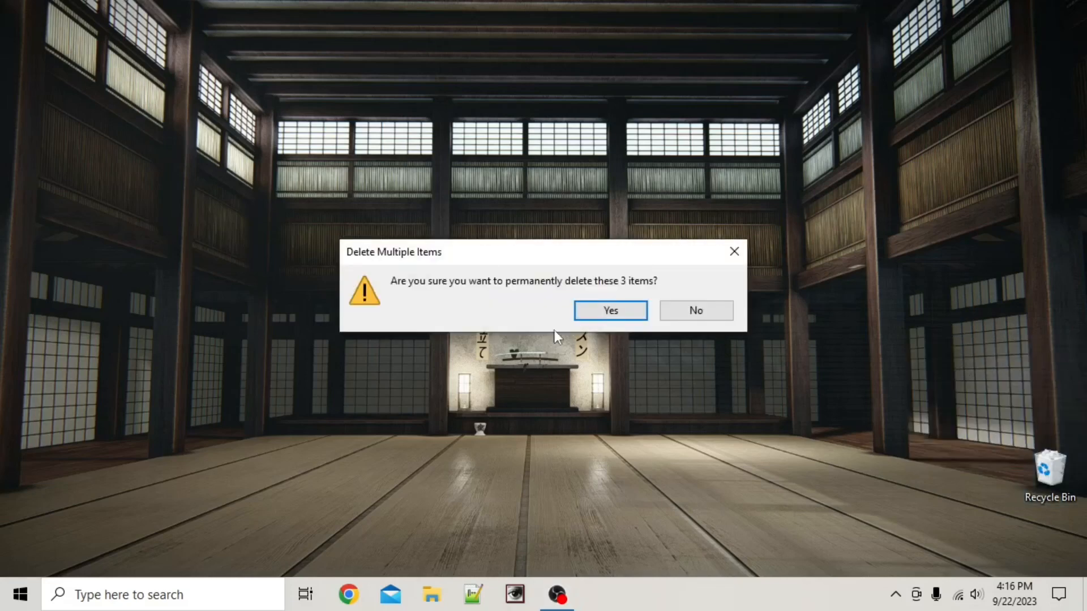
pyautogui.click(609, 310)
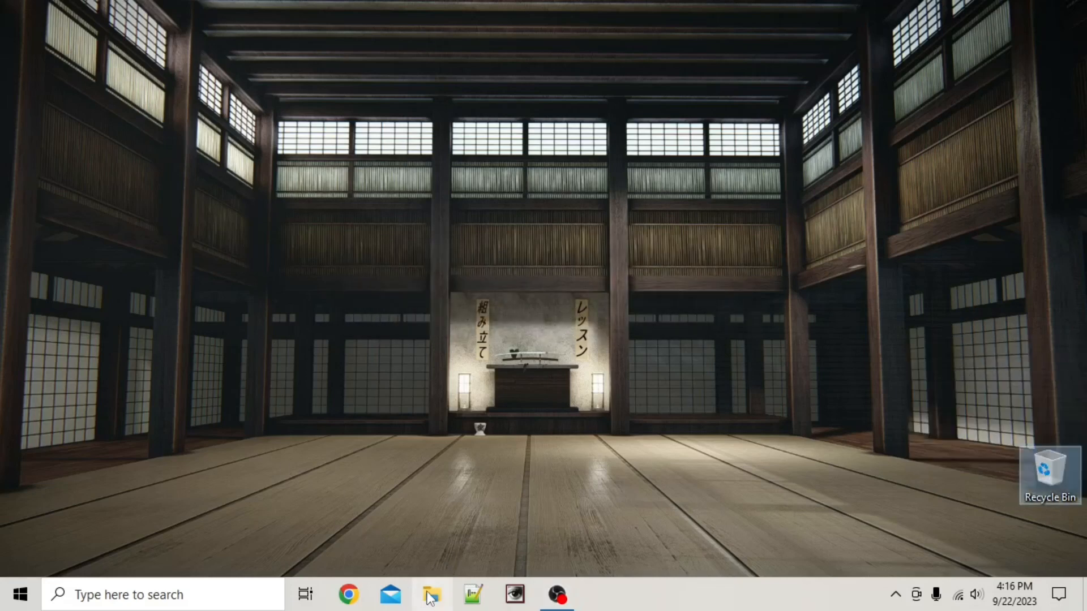
pyautogui.moveTo(432, 595)
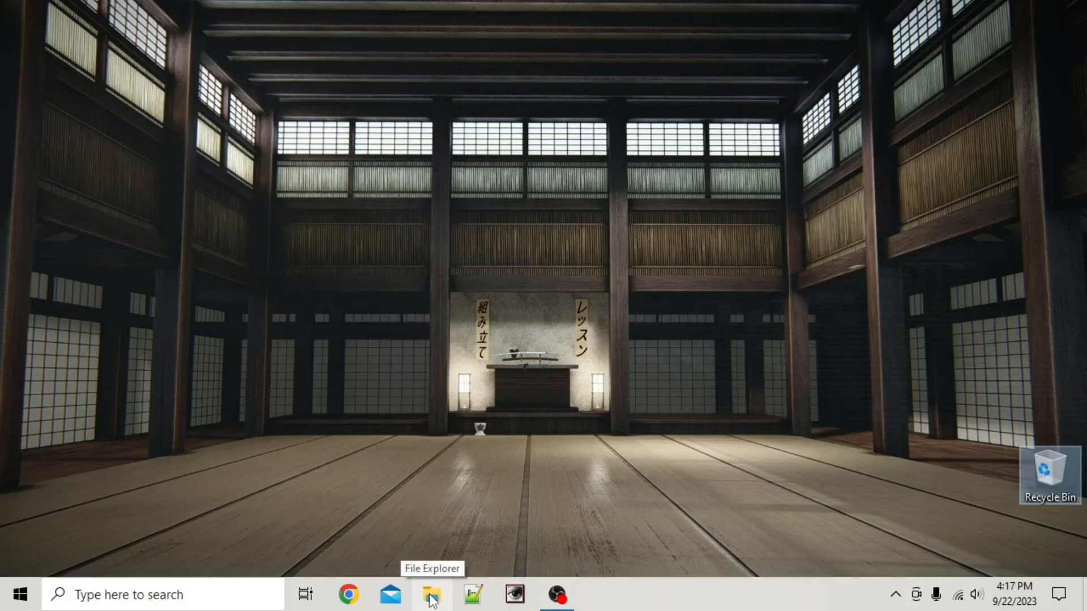
pyautogui.click(431, 595)
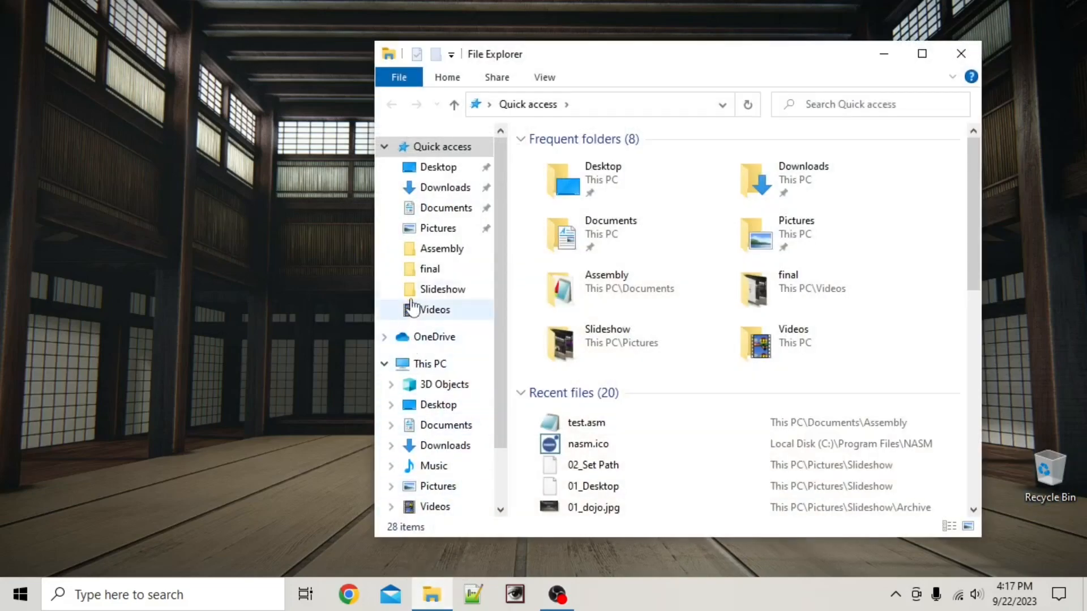
pyautogui.click(392, 425)
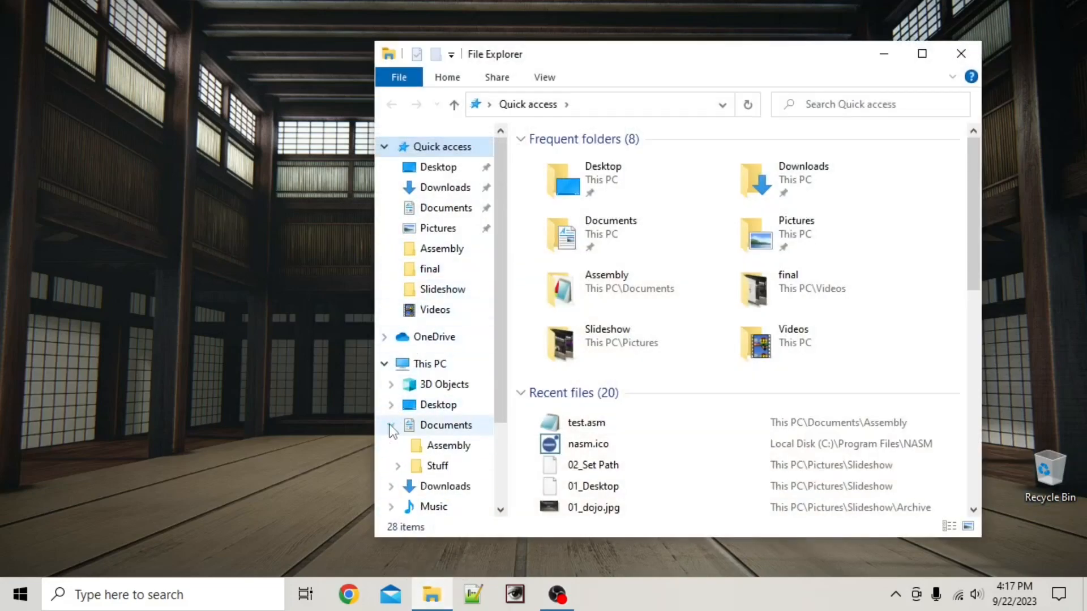
# - Open the Assembly folder and show the Open with choices for test.asm
pyautogui.click(448, 445)
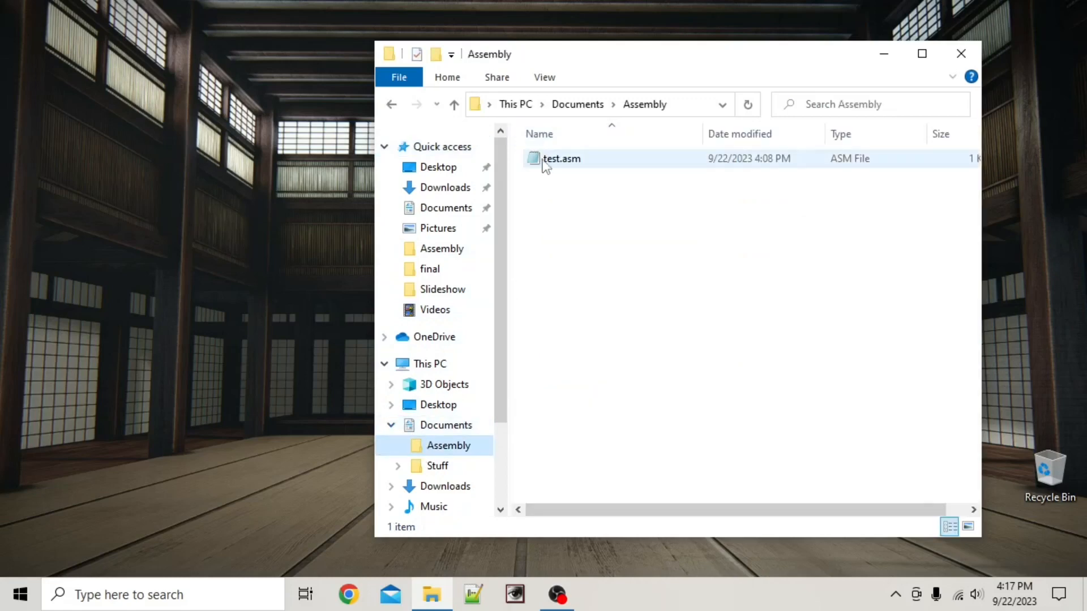
pyautogui.moveTo(547, 163)
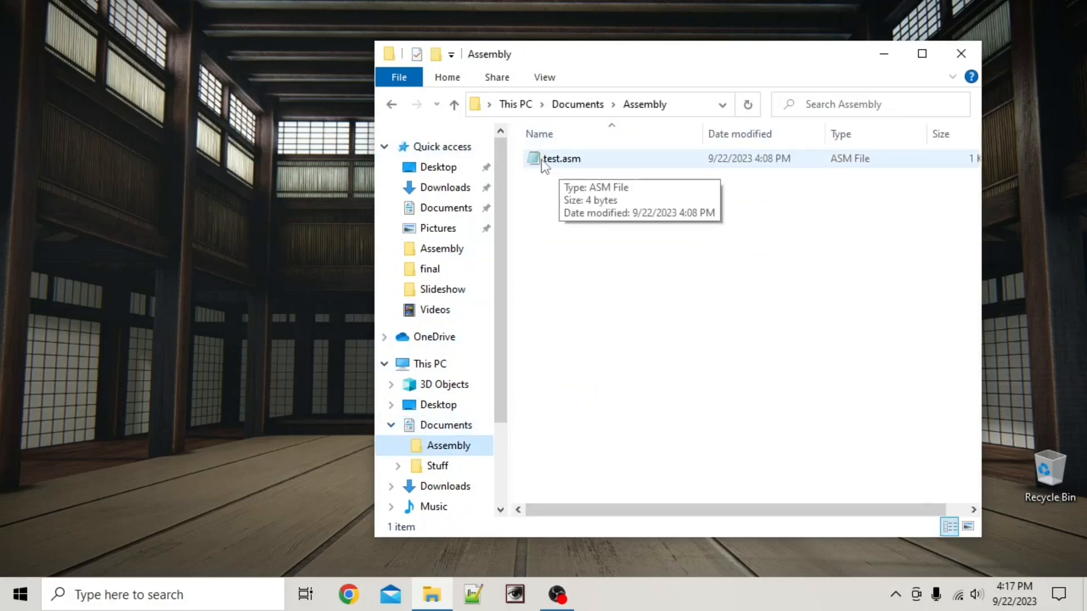
pyautogui.rightClick(560, 158)
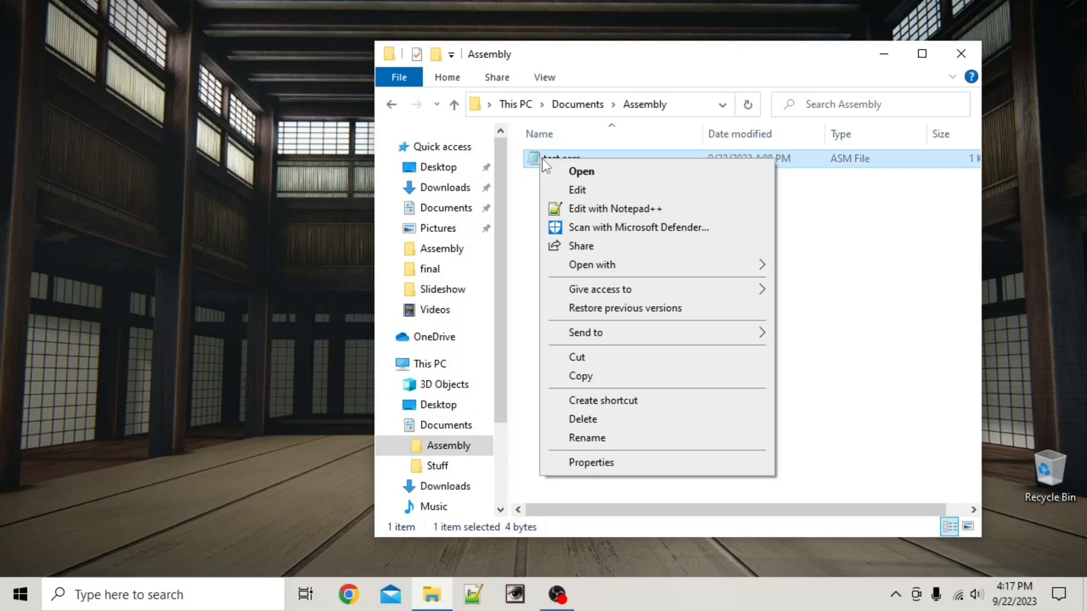
pyautogui.click(591, 265)
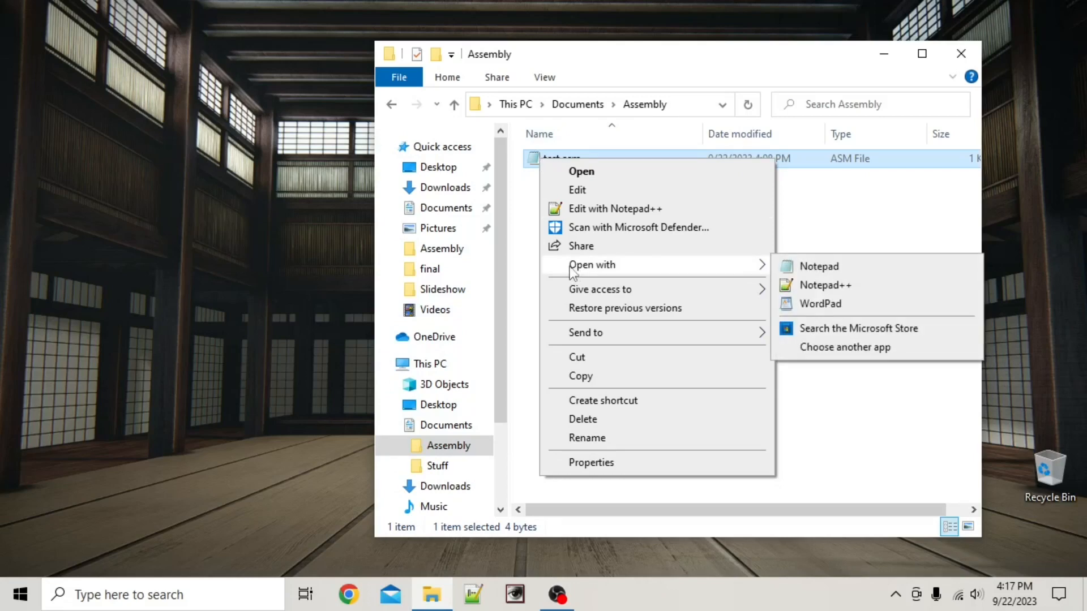
pyautogui.moveTo(870, 340)
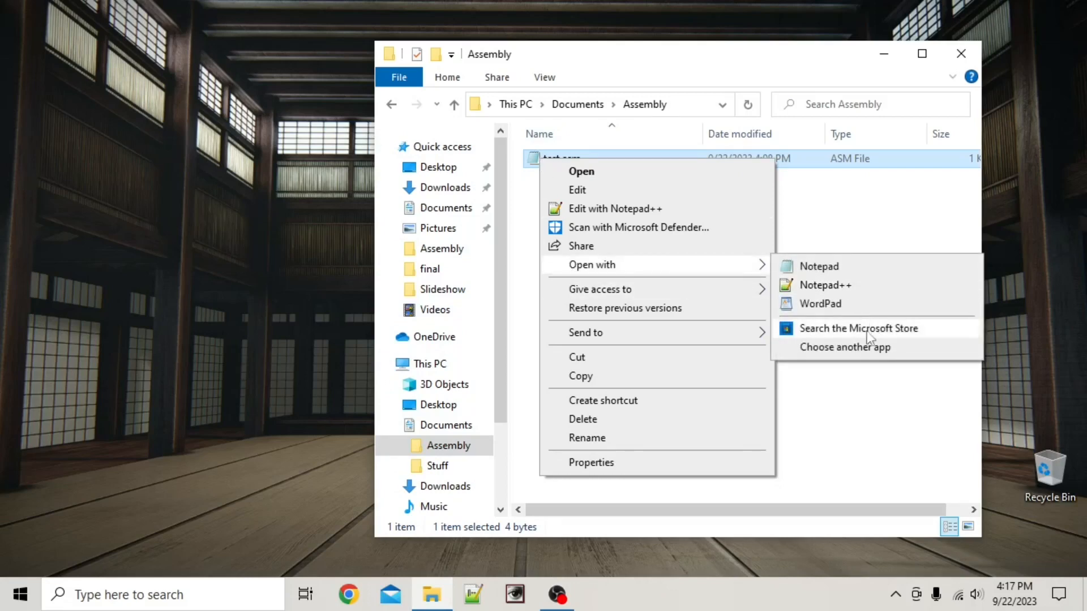
# - Always open .asm files with C:\Program Files\Notepad++\notepad++.exe
pyautogui.click(844, 346)
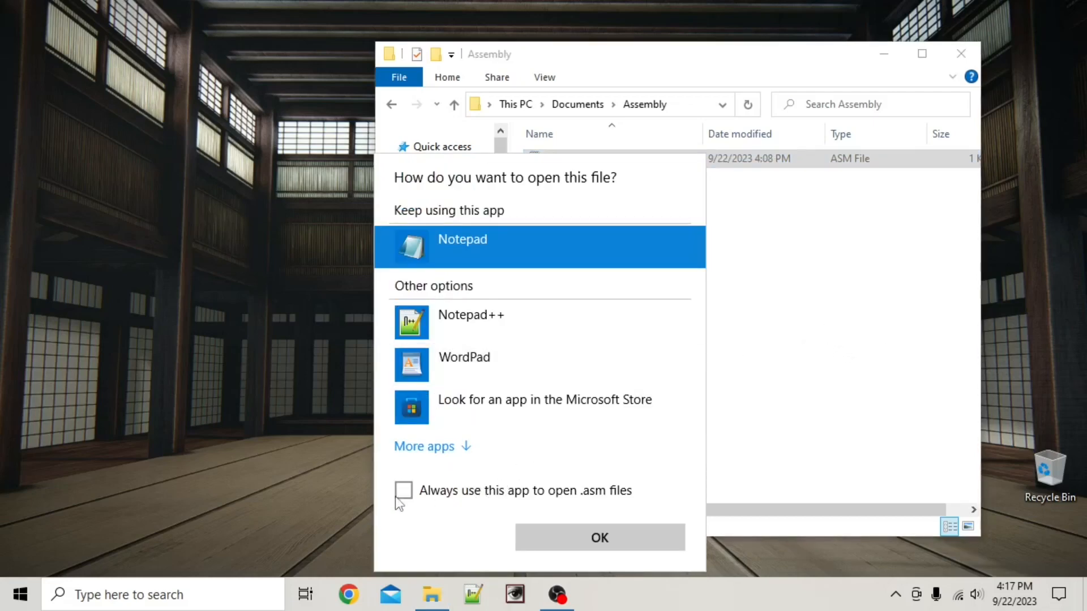
pyautogui.click(404, 490)
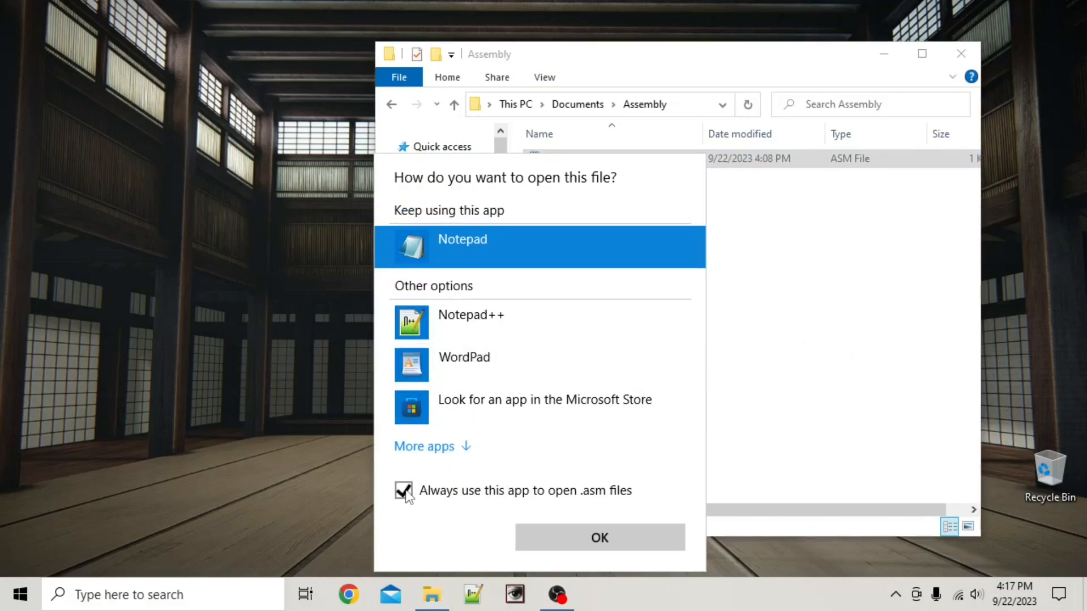
pyautogui.moveTo(622, 496)
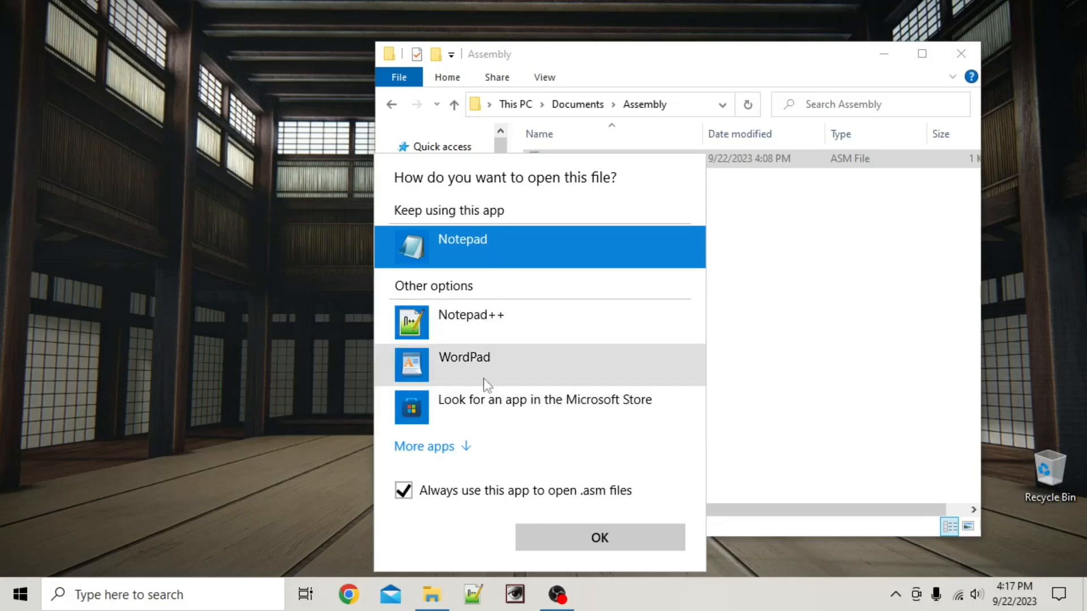
pyautogui.moveTo(414, 451)
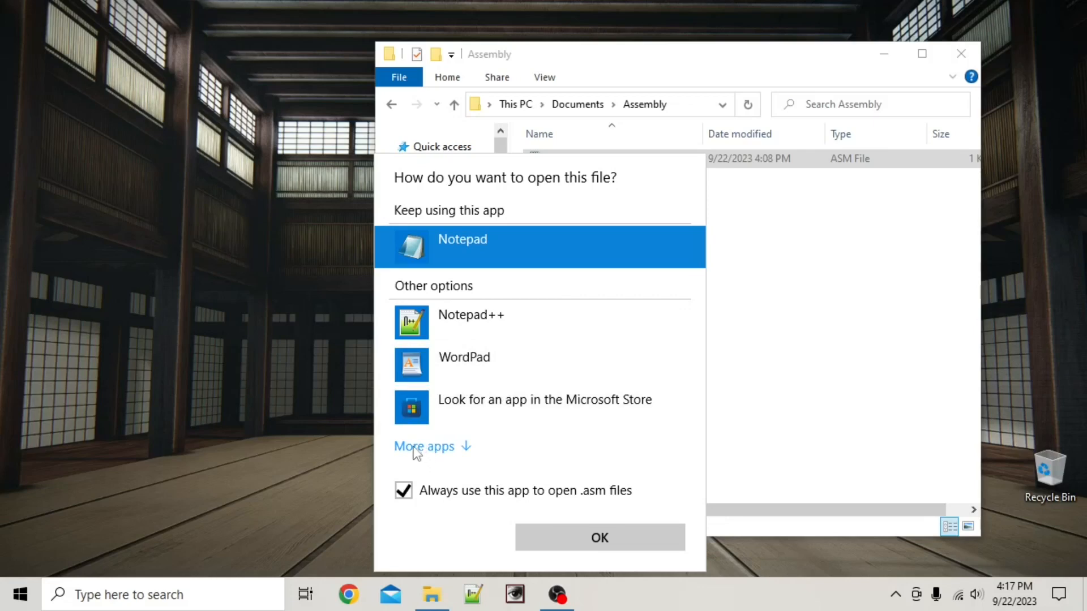
pyautogui.click(424, 445)
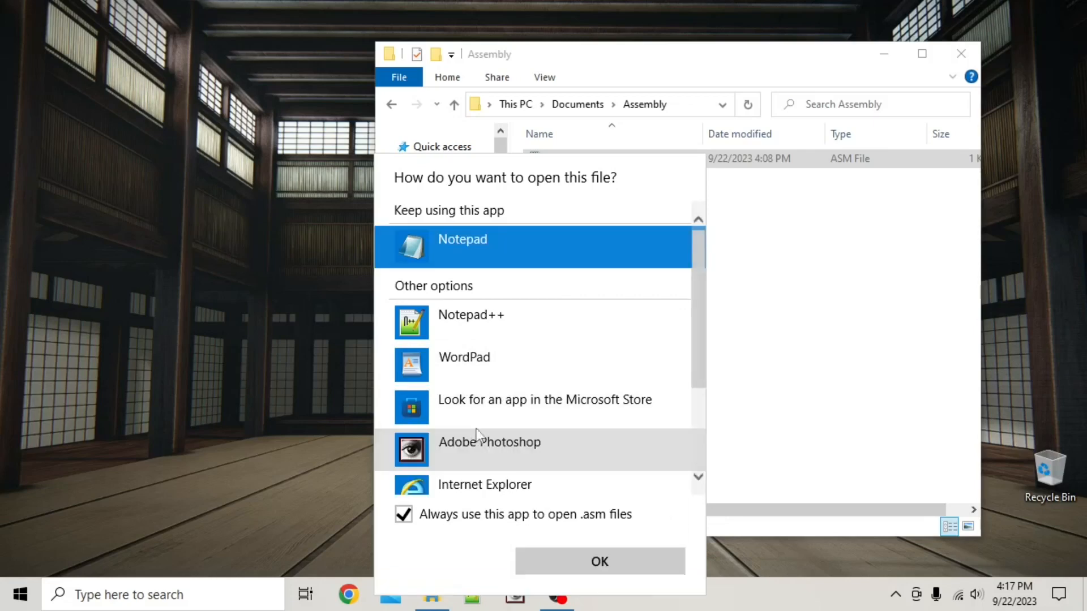
pyautogui.scroll(-3)
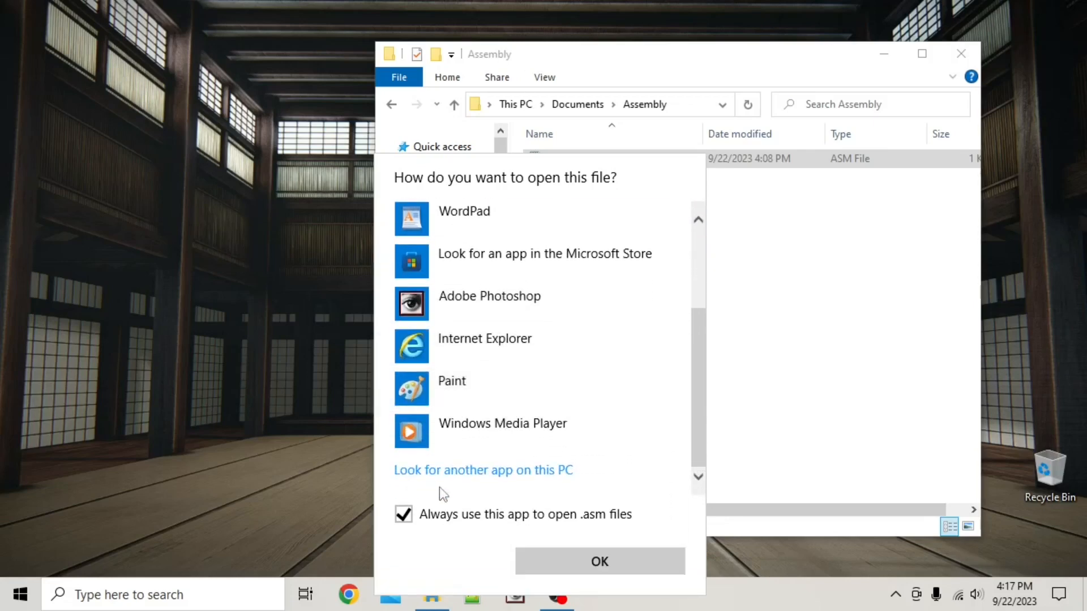
pyautogui.moveTo(478, 482)
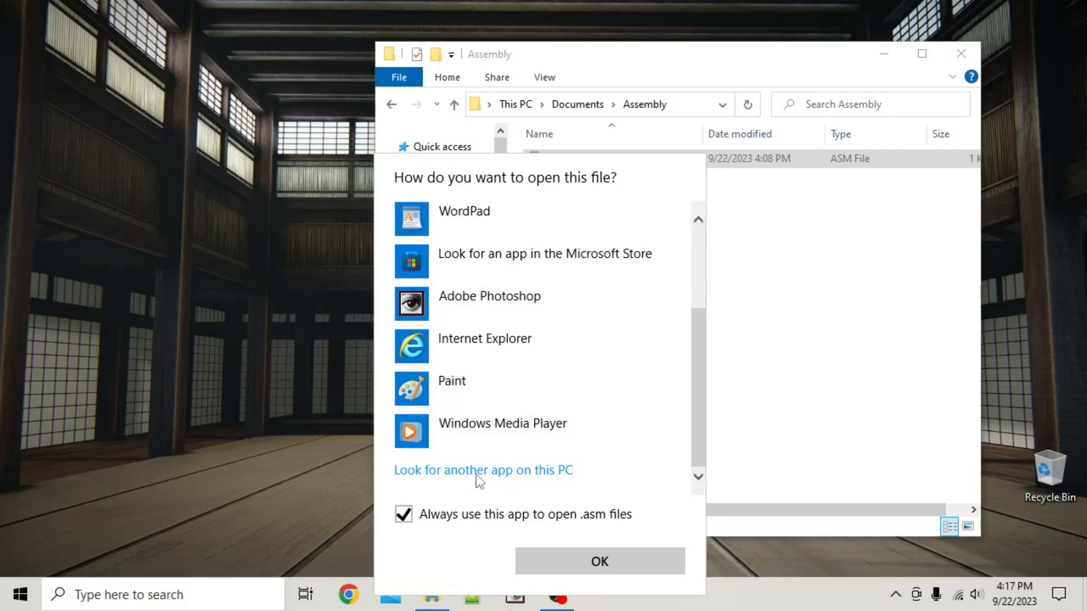
pyautogui.moveTo(473, 480)
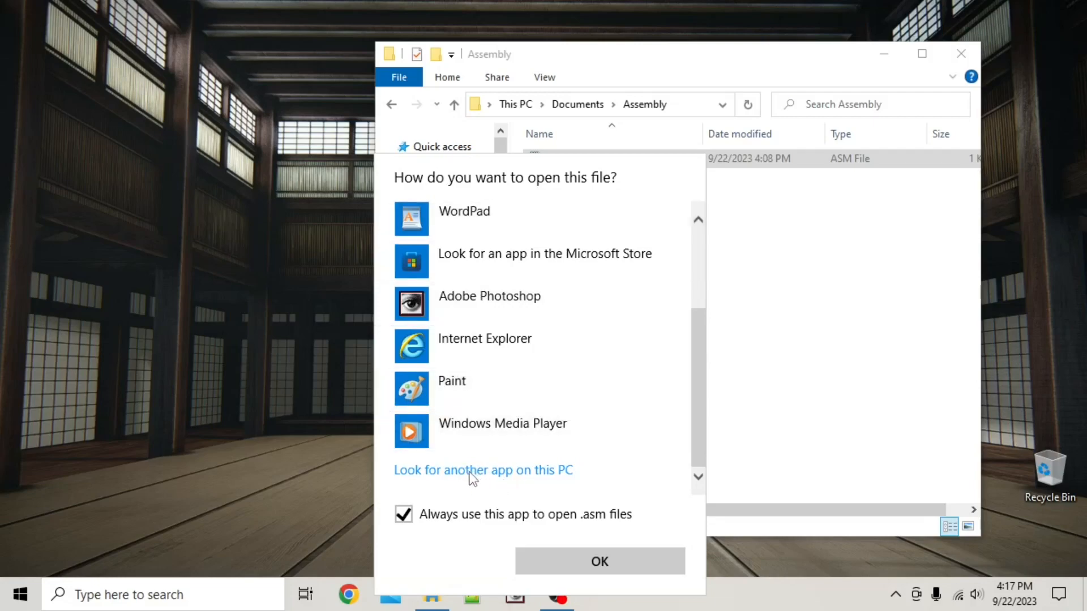
pyautogui.click(483, 470)
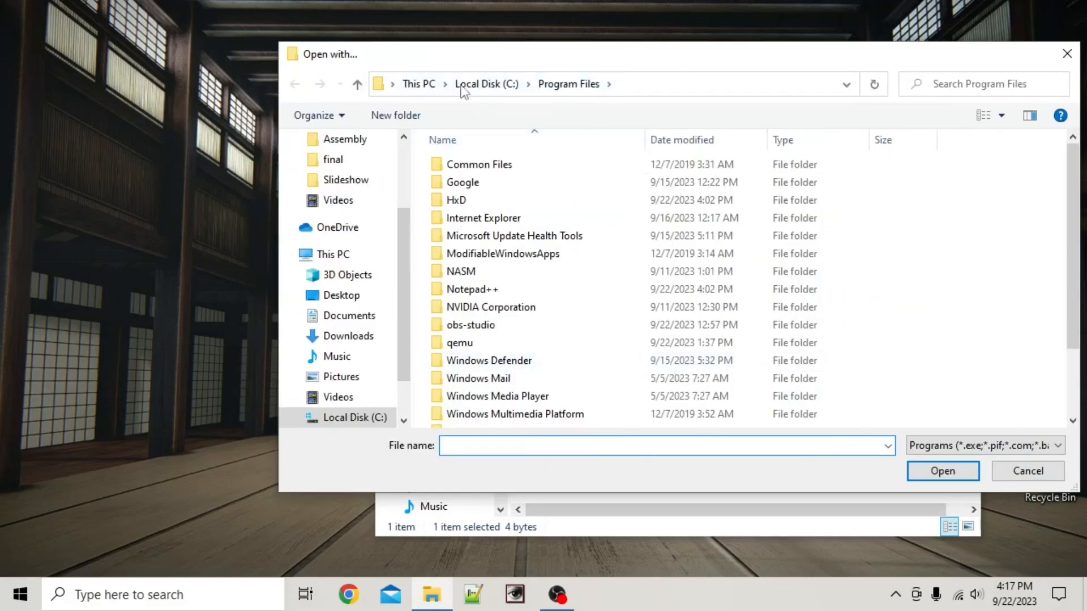
pyautogui.click(472, 289)
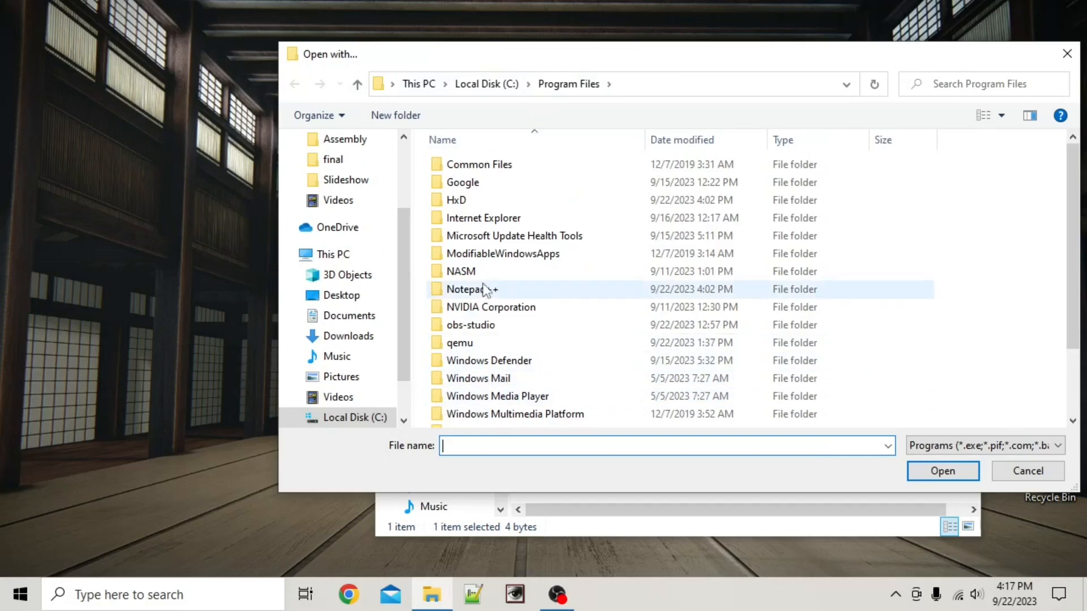
pyautogui.doubleClick(471, 290)
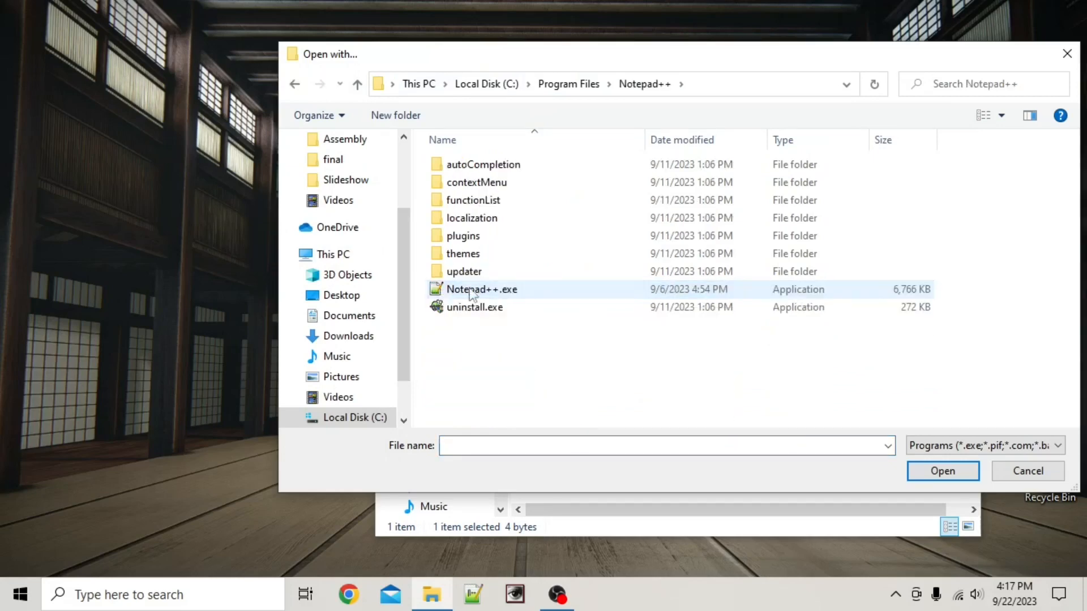
pyautogui.moveTo(458, 291)
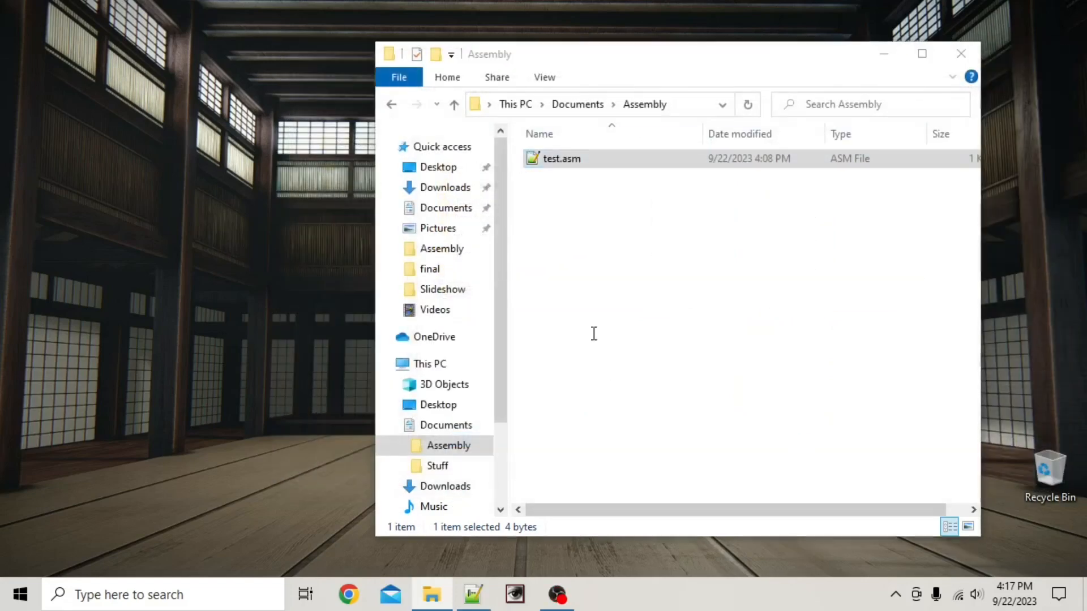
pyautogui.doubleClick(562, 158)
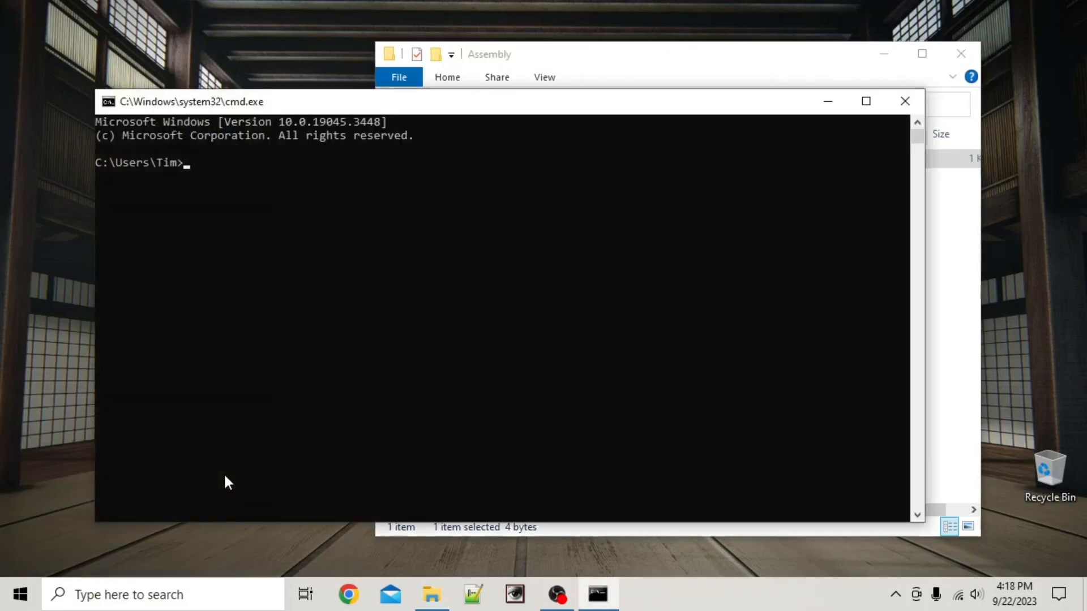
pyautogui.moveTo(528, 124)
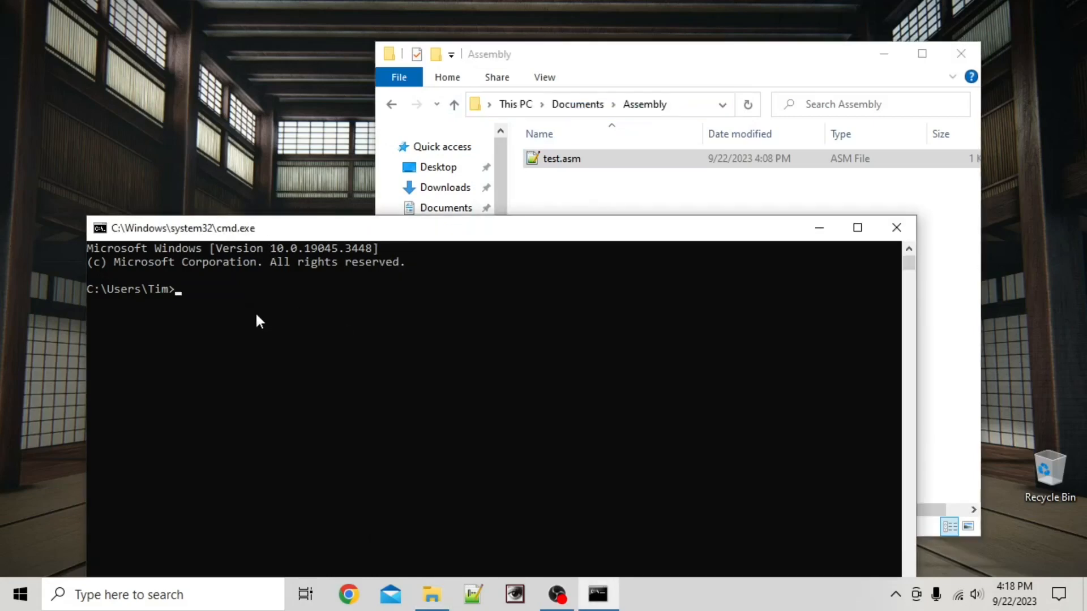
# - Change to C:\Users\Tim\Documents\Assembly, run test.asm in Notepad++, then close Notepad++
pyautogui.write('C:\\Users\\Tim\\Documents\\Assembly')
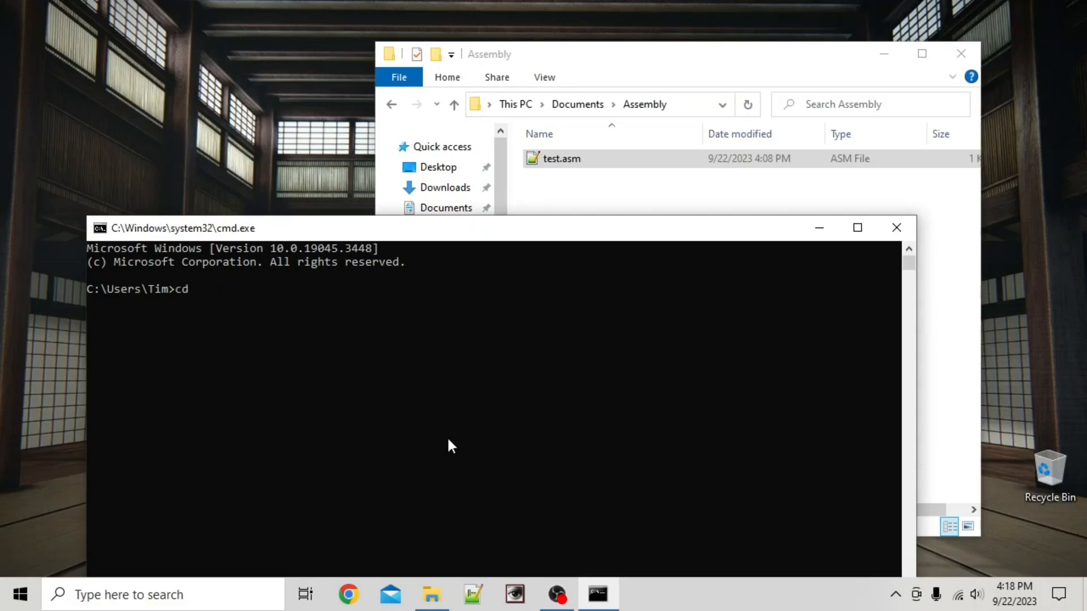
pyautogui.write('C:\\Users\\Tim\\Documents\\Assembly')
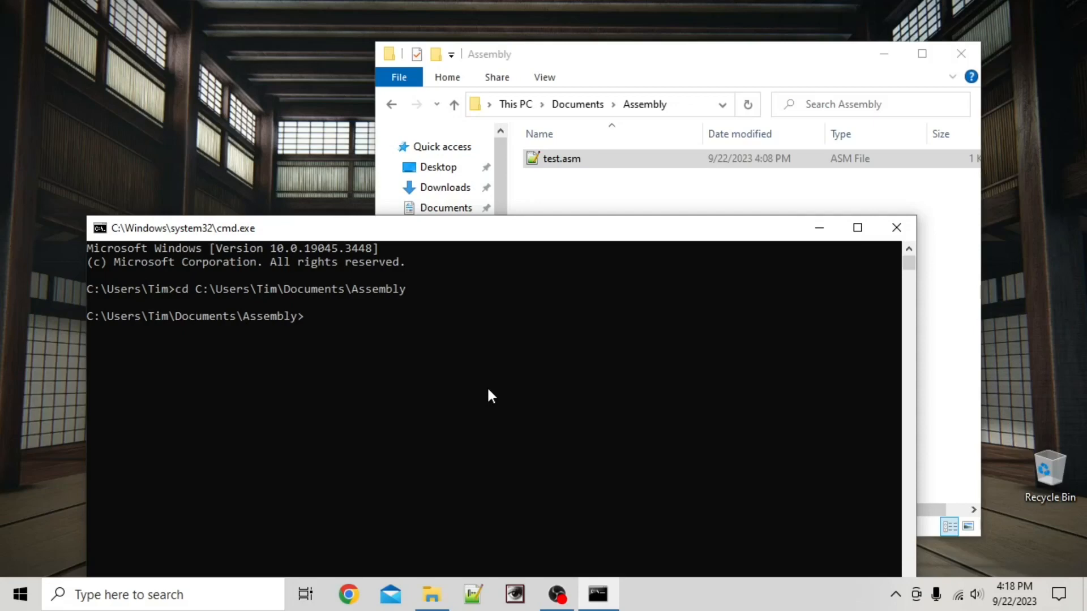
pyautogui.moveTo(326, 324)
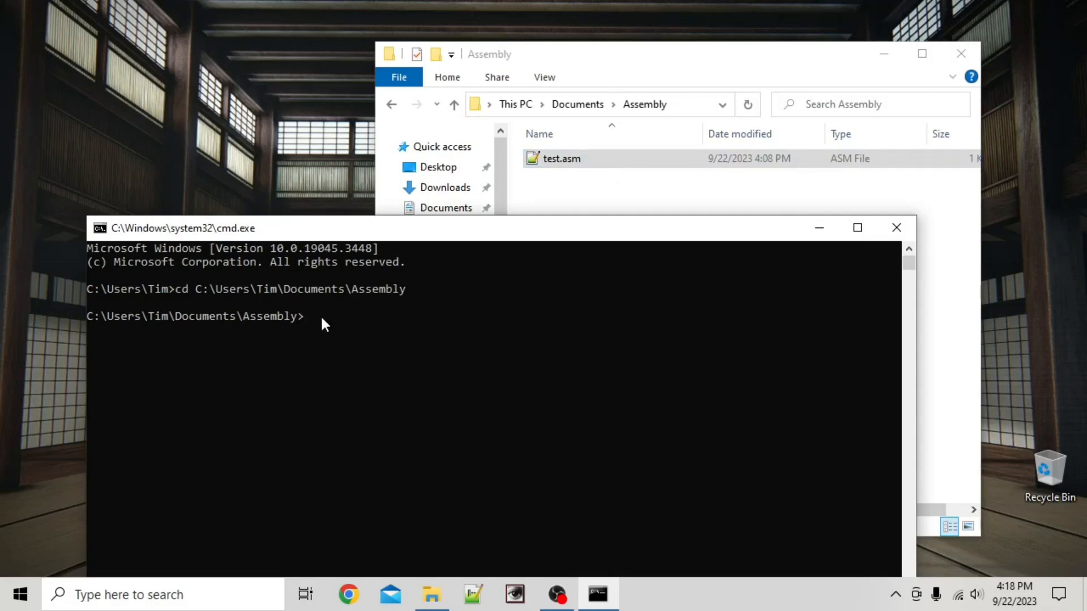
pyautogui.write('t')
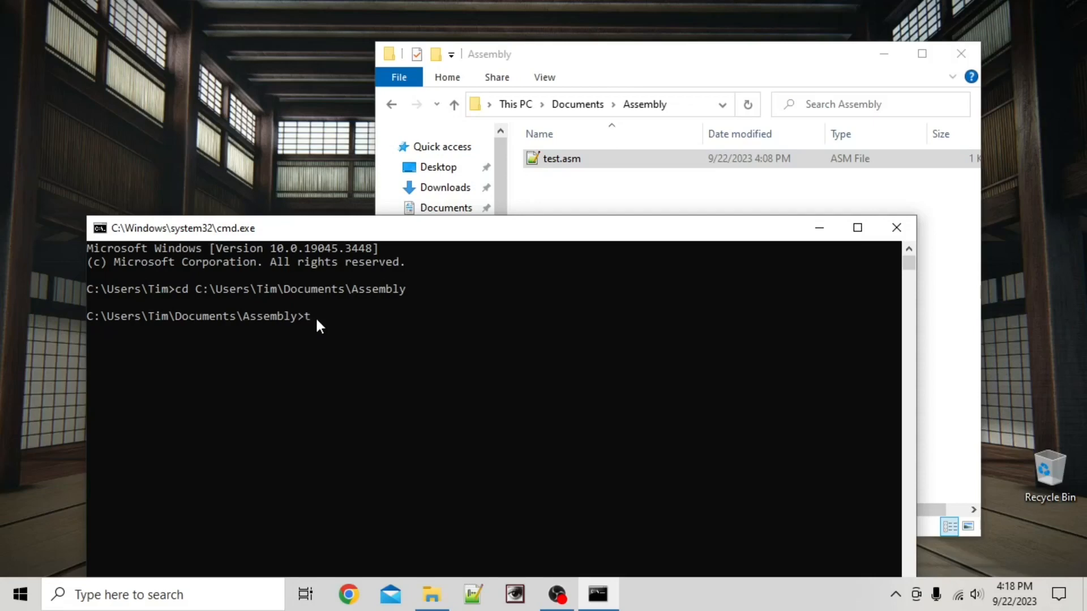
pyautogui.moveTo(281, 449)
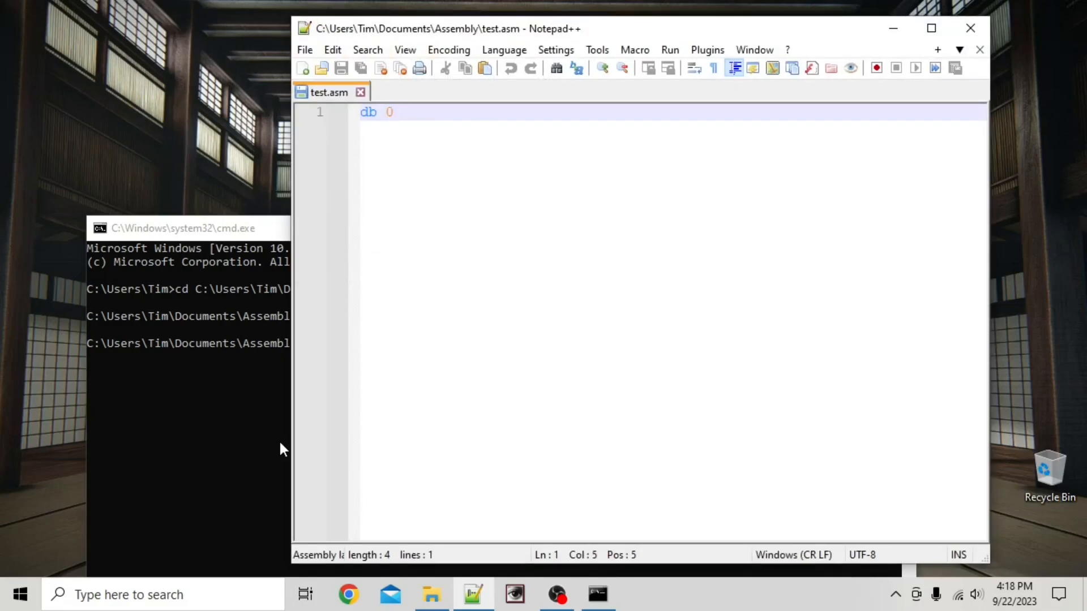
pyautogui.click(394, 111)
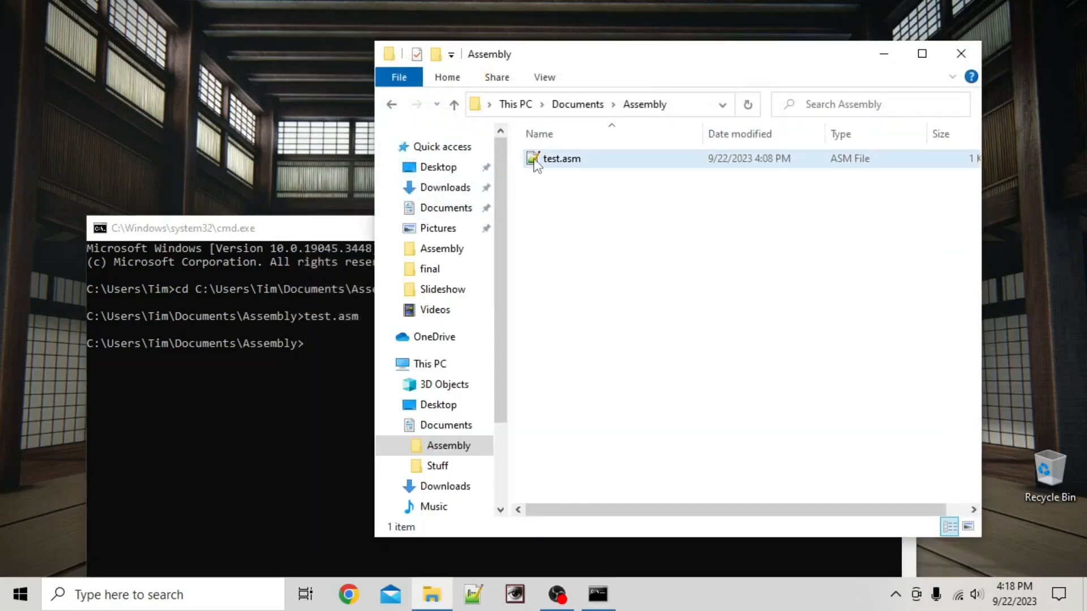
pyautogui.moveTo(558, 165)
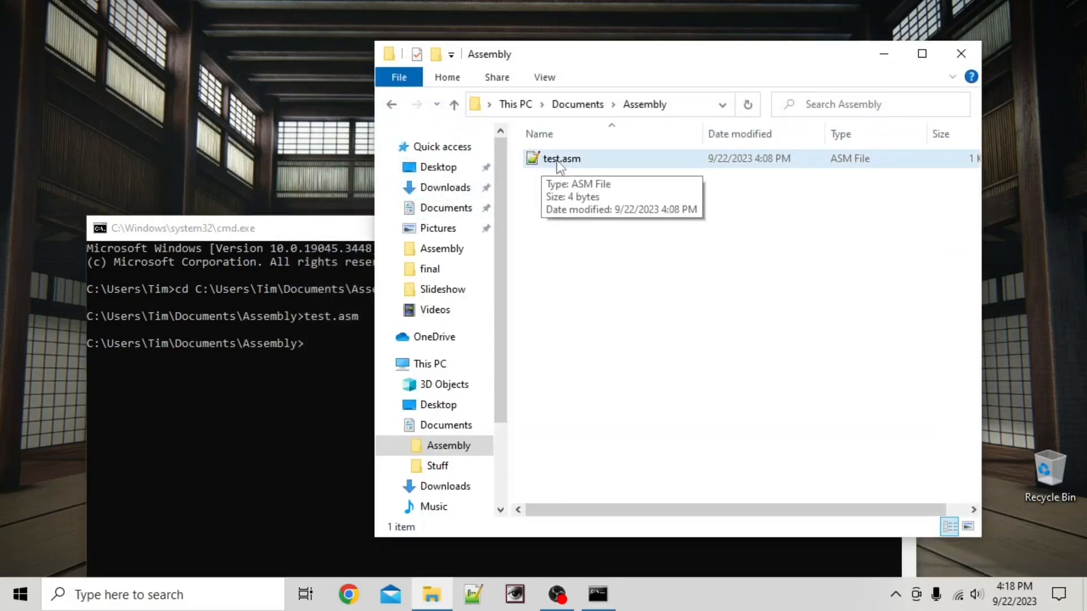
# - Rename test.asm to test.bin and confirm the extension change
pyautogui.rightClick(562, 158)
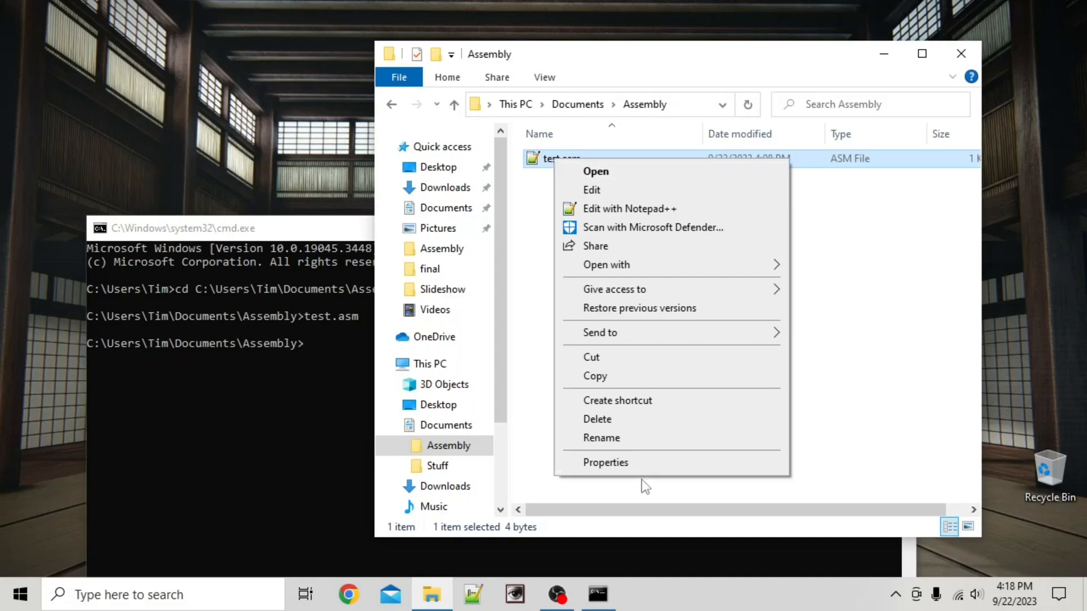
pyautogui.click(601, 438)
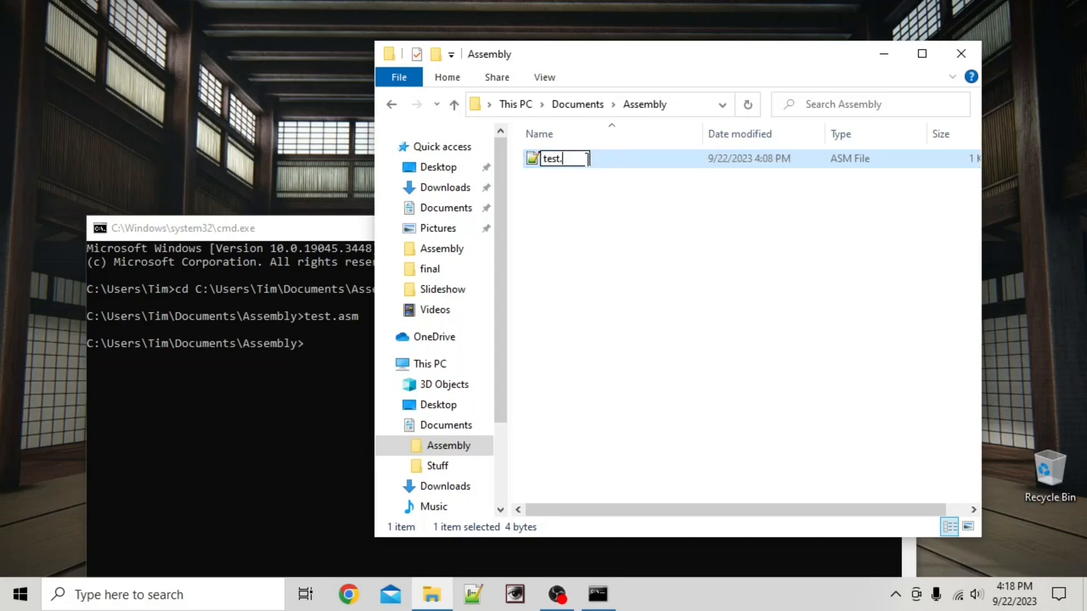
pyautogui.write('bin')
pyautogui.press('enter')
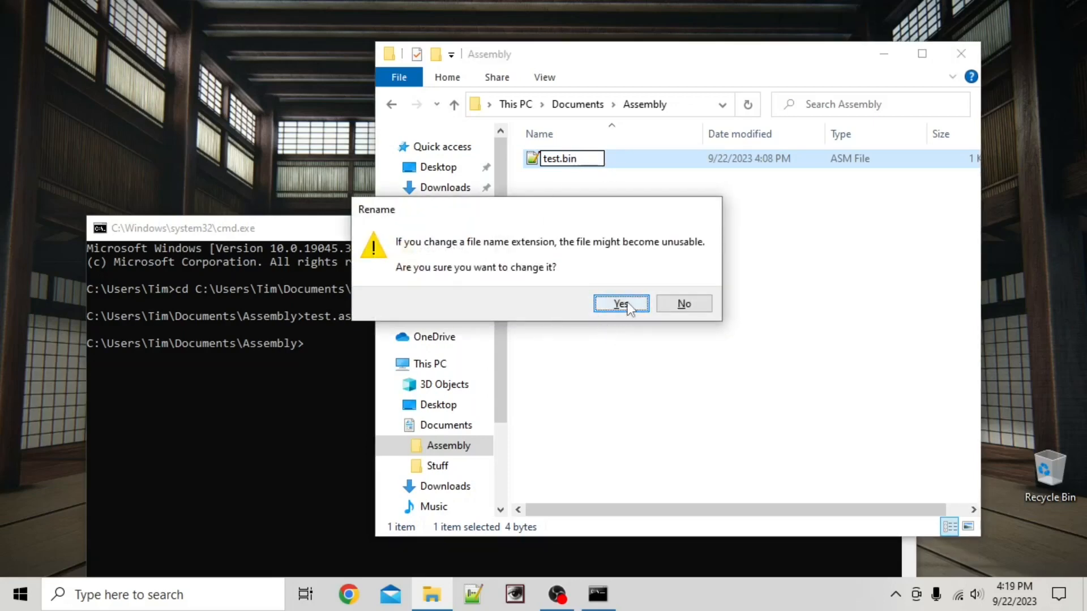
pyautogui.click(620, 303)
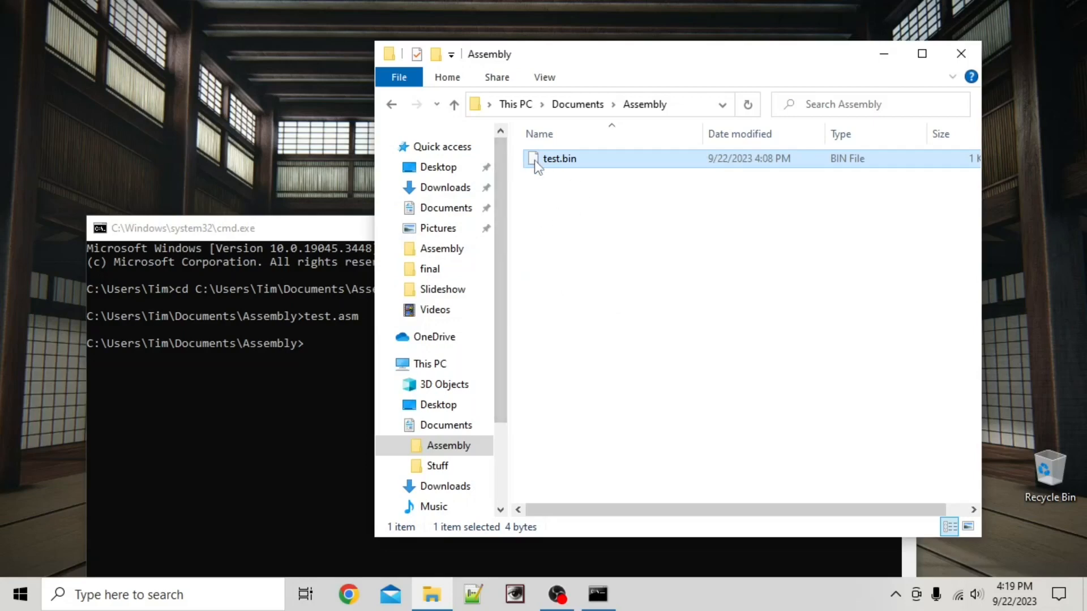
# - Set Program Files\HxD\HxD.exe to open .bin files, view test.bin, then close HxD
pyautogui.rightClick(559, 158)
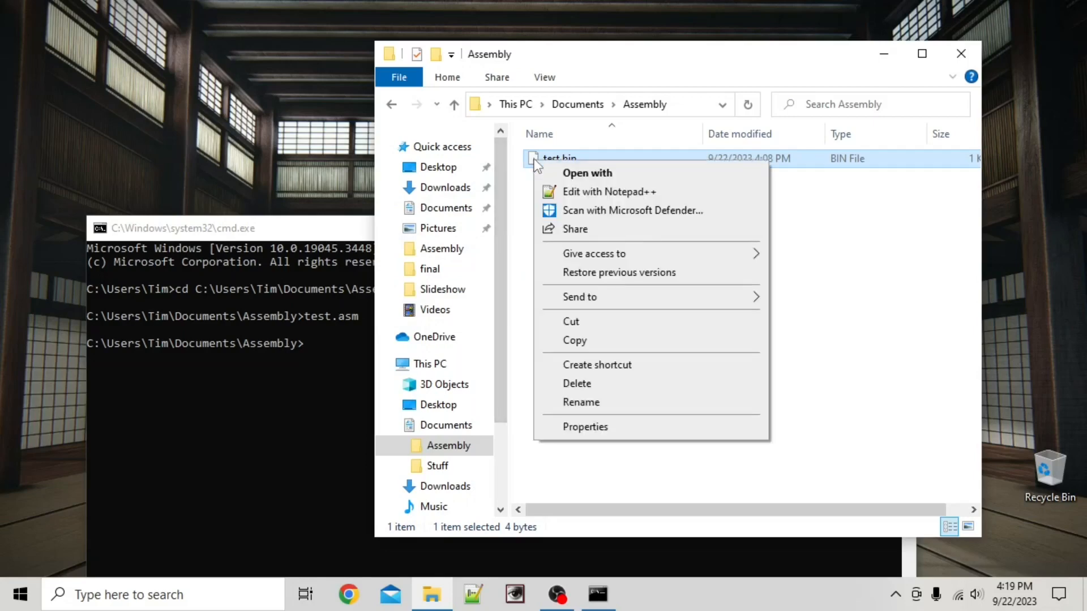
pyautogui.moveTo(576, 239)
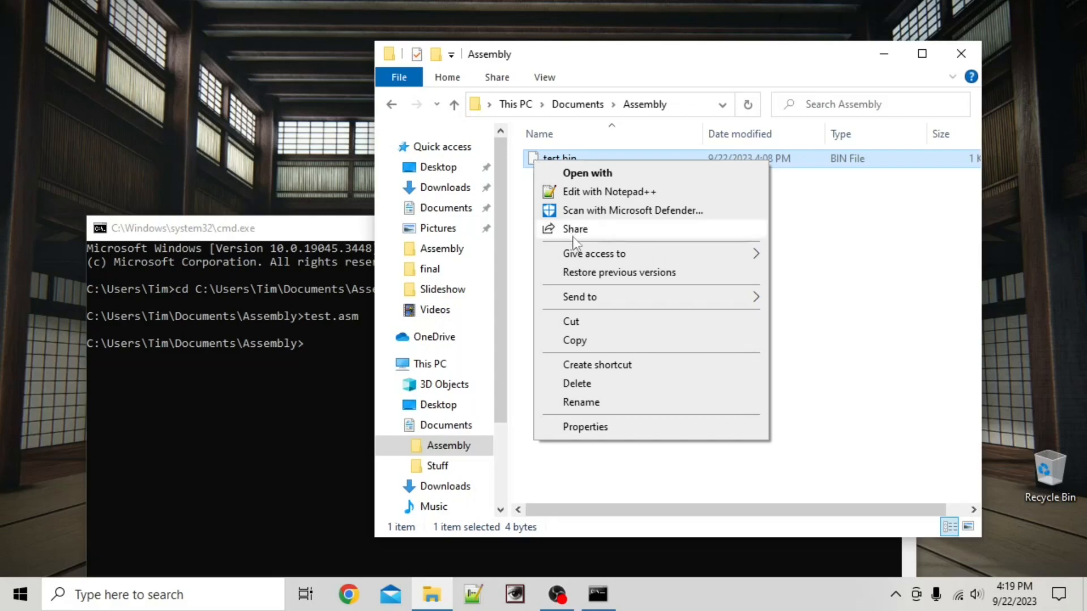
pyautogui.moveTo(576, 426)
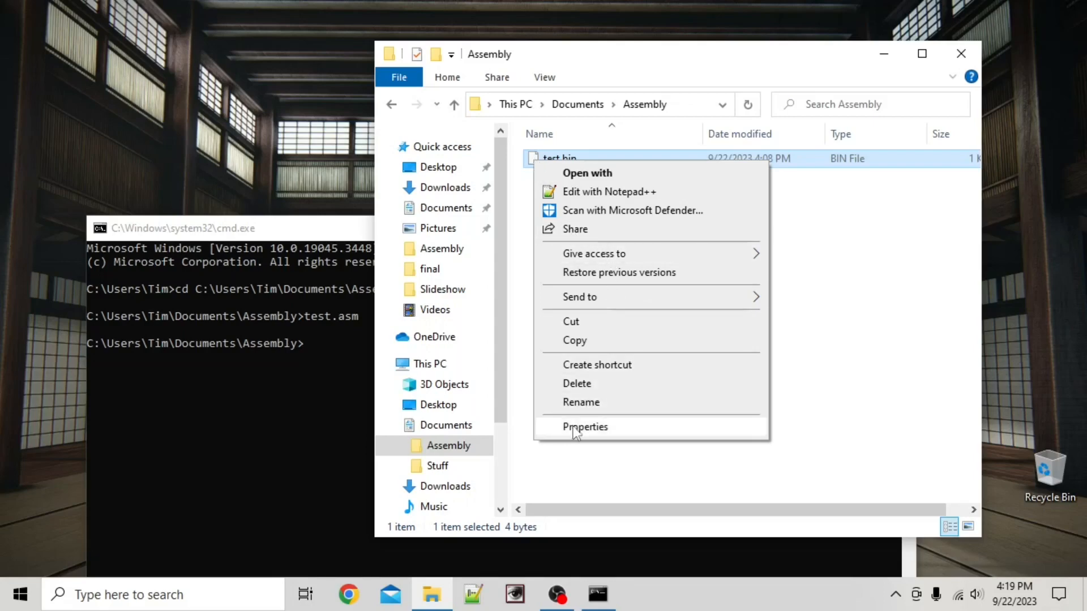
pyautogui.moveTo(596, 173)
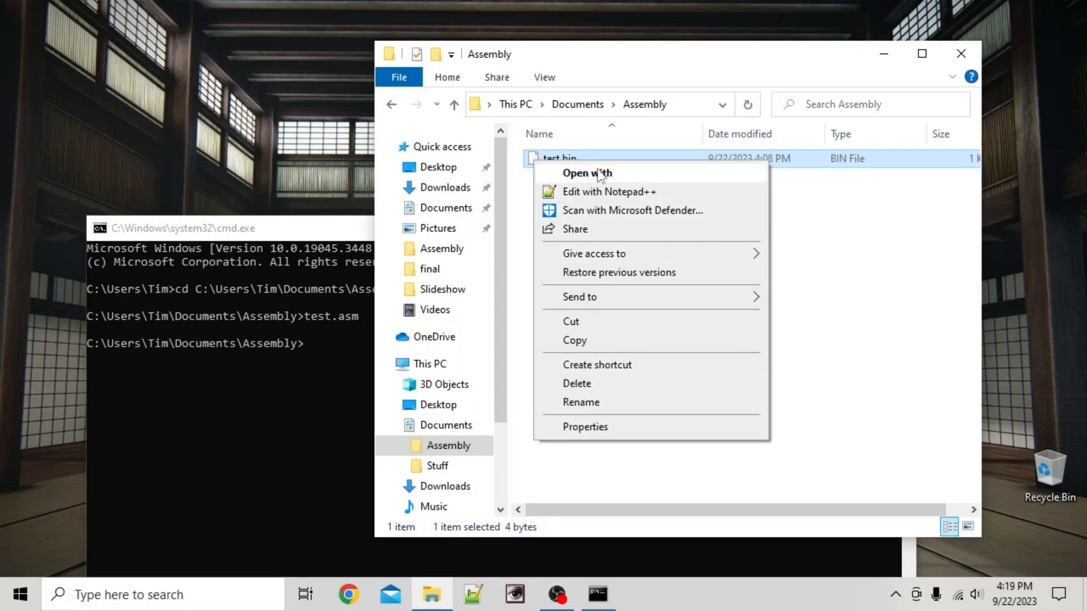
pyautogui.click(586, 172)
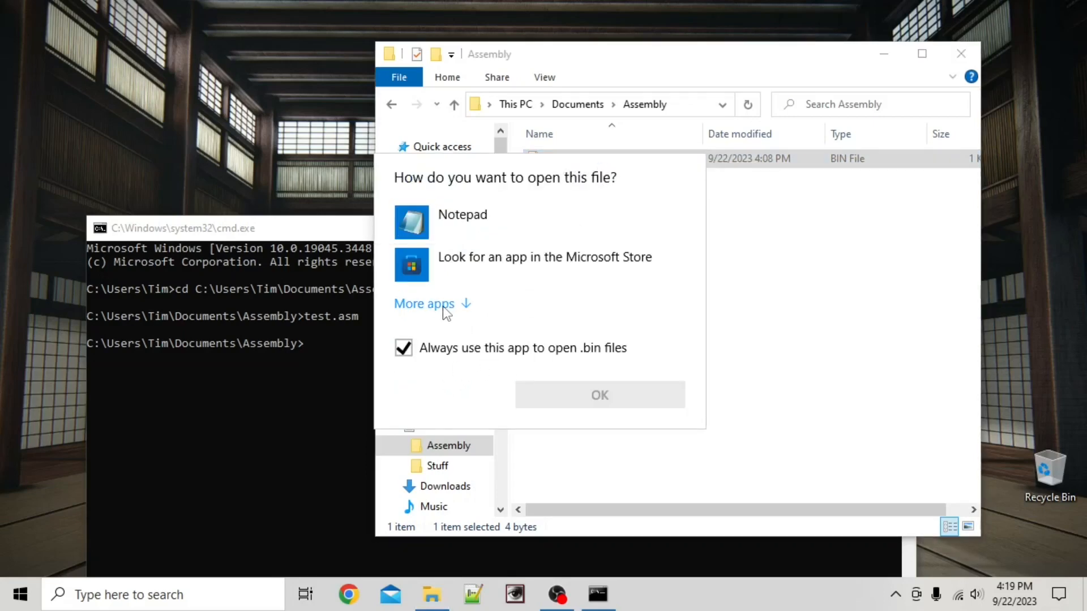
pyautogui.click(423, 303)
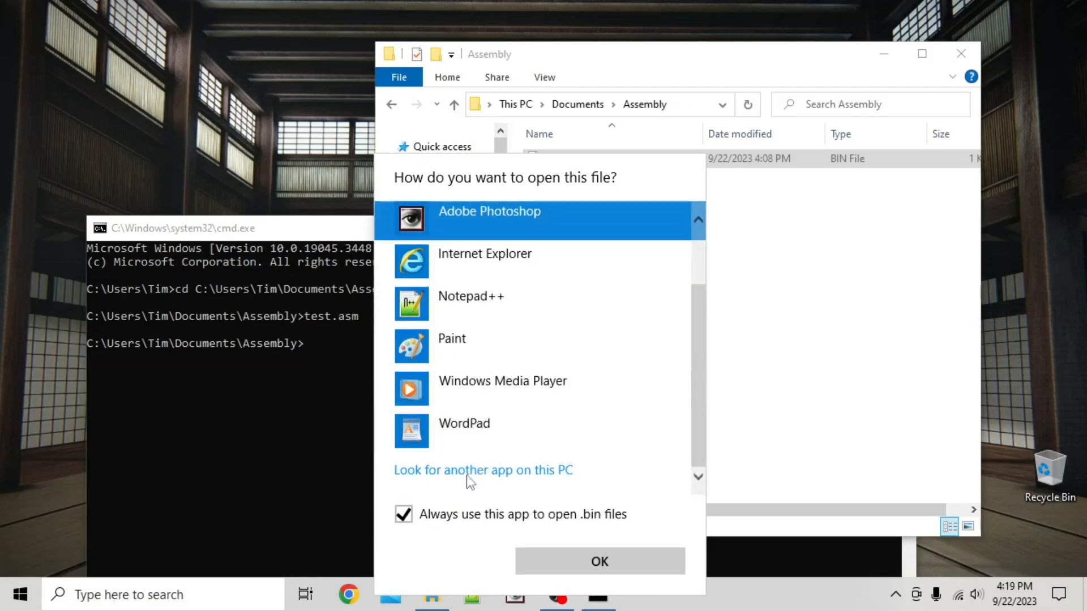
pyautogui.click(483, 469)
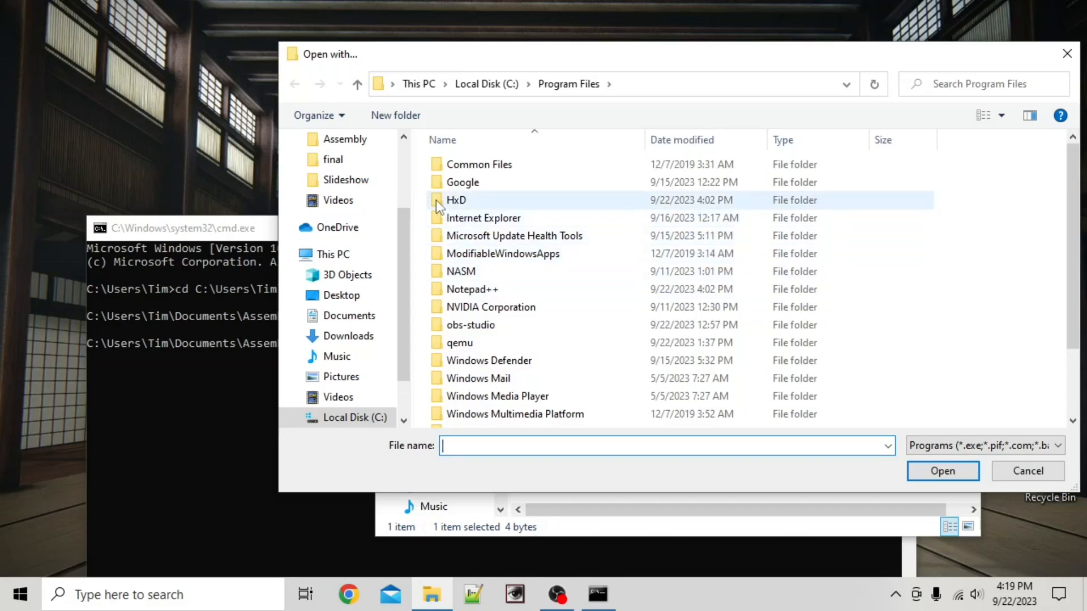
pyautogui.doubleClick(456, 200)
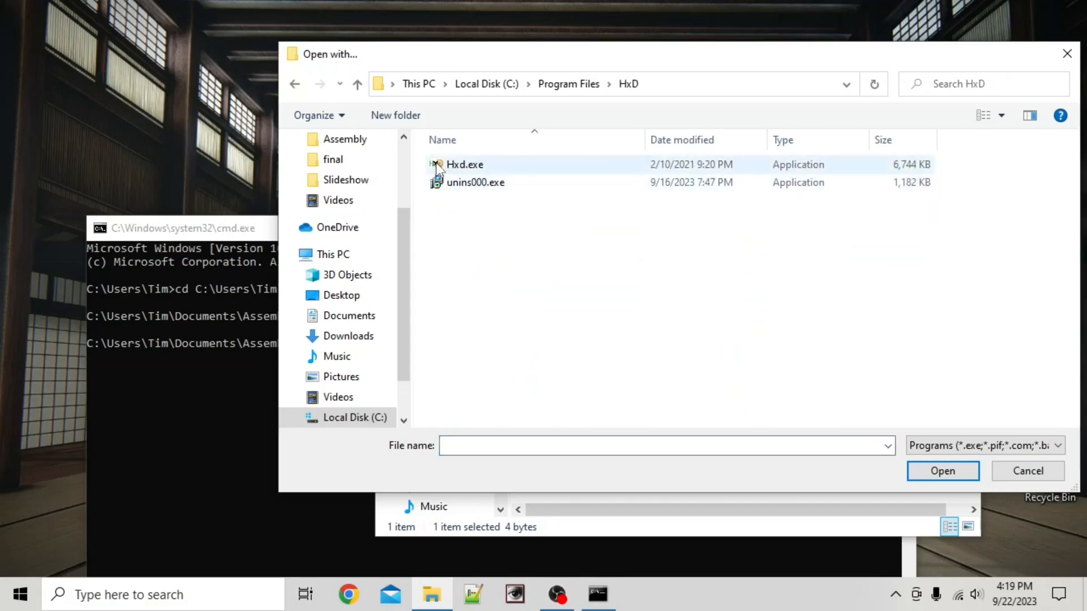
pyautogui.click(465, 165)
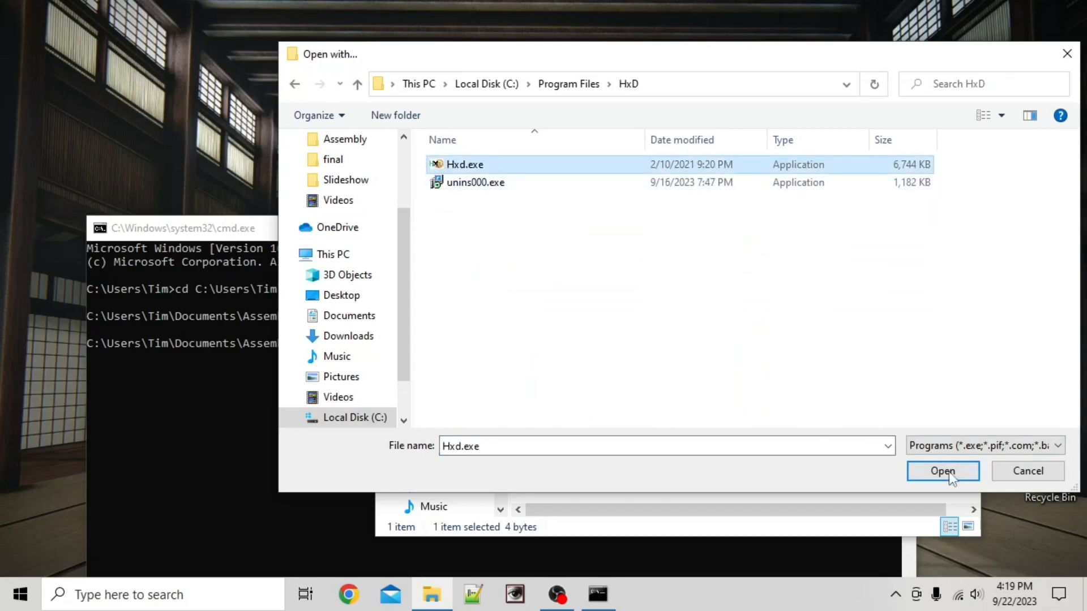
pyautogui.click(943, 470)
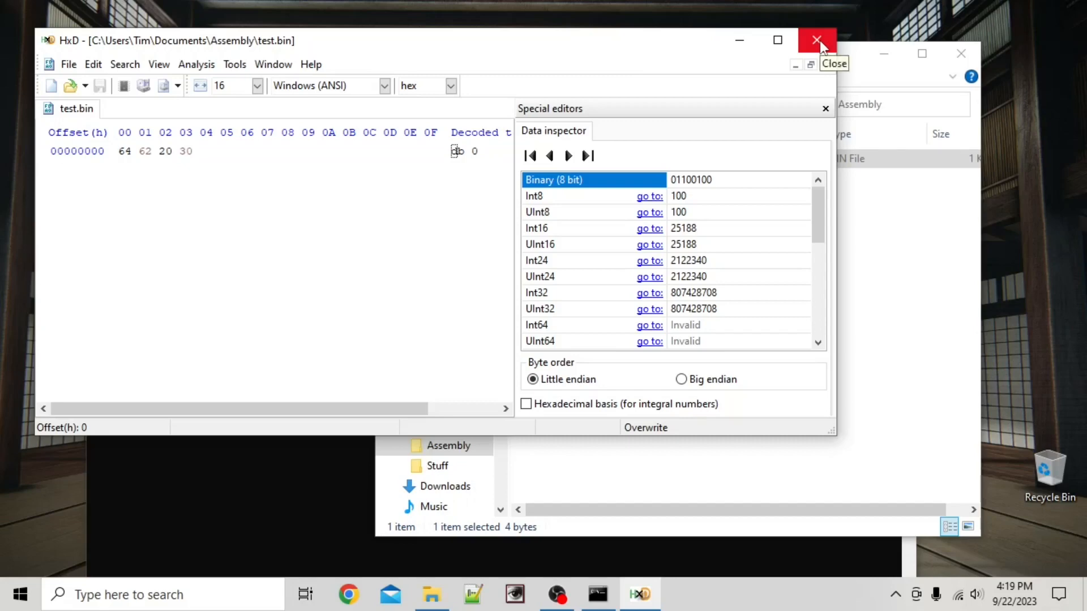
pyautogui.click(817, 40)
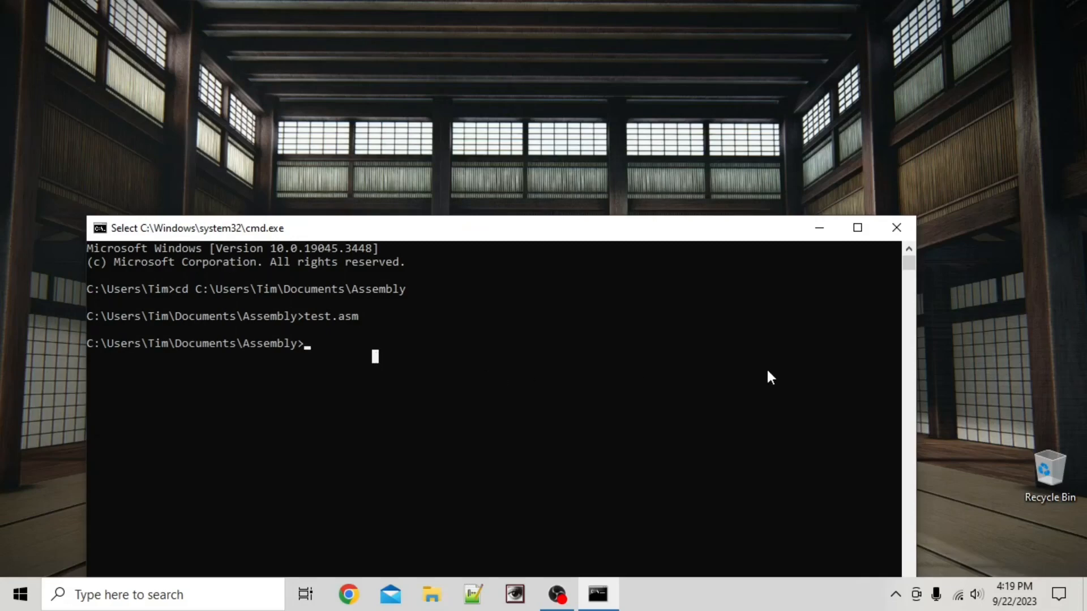
pyautogui.moveTo(416, 364)
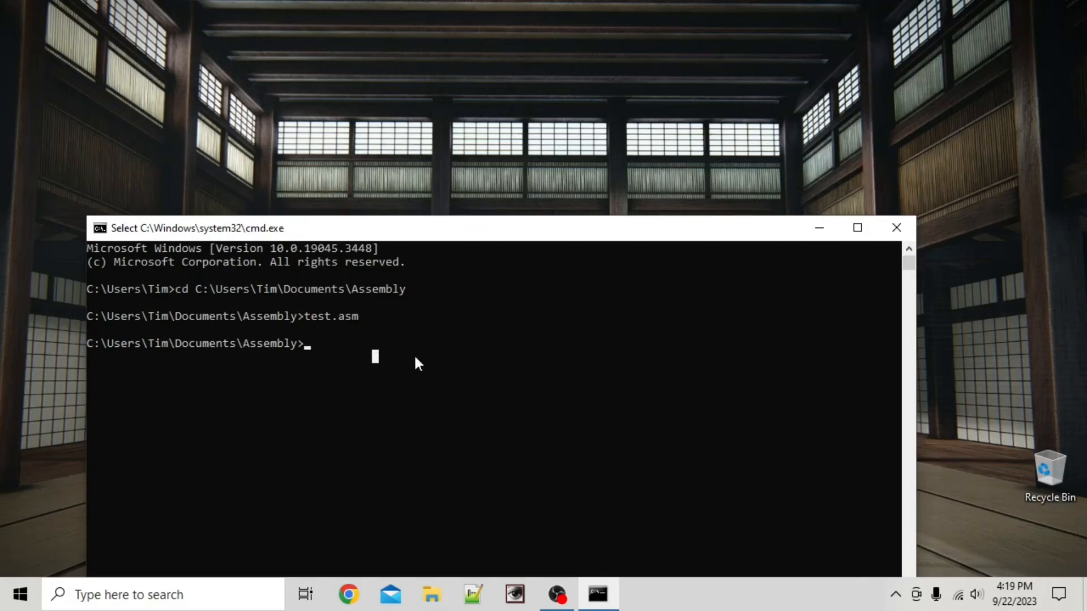
pyautogui.moveTo(451, 331)
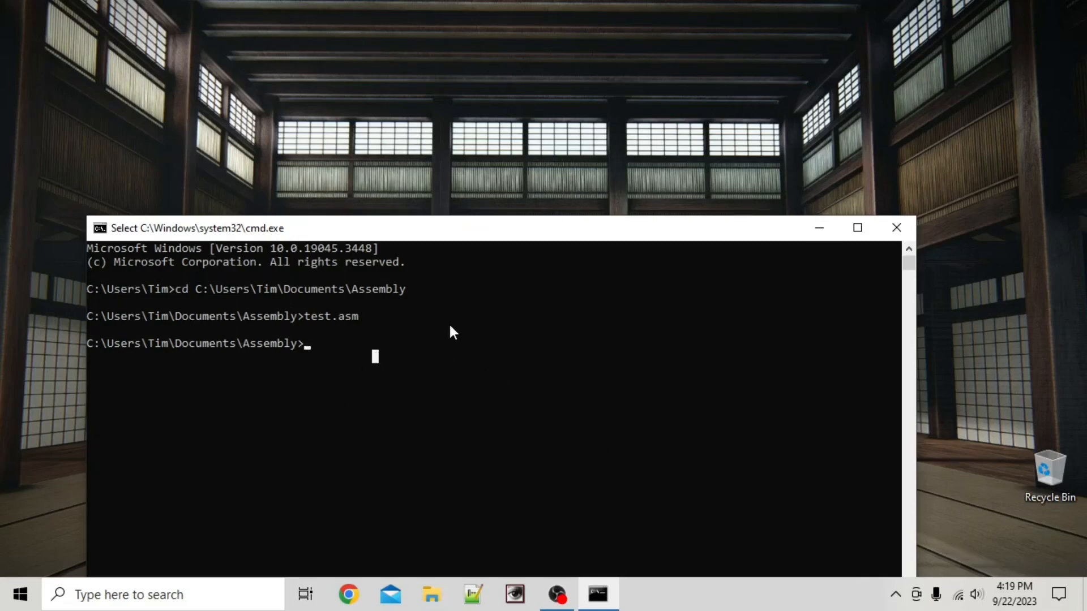
pyautogui.moveTo(291, 364)
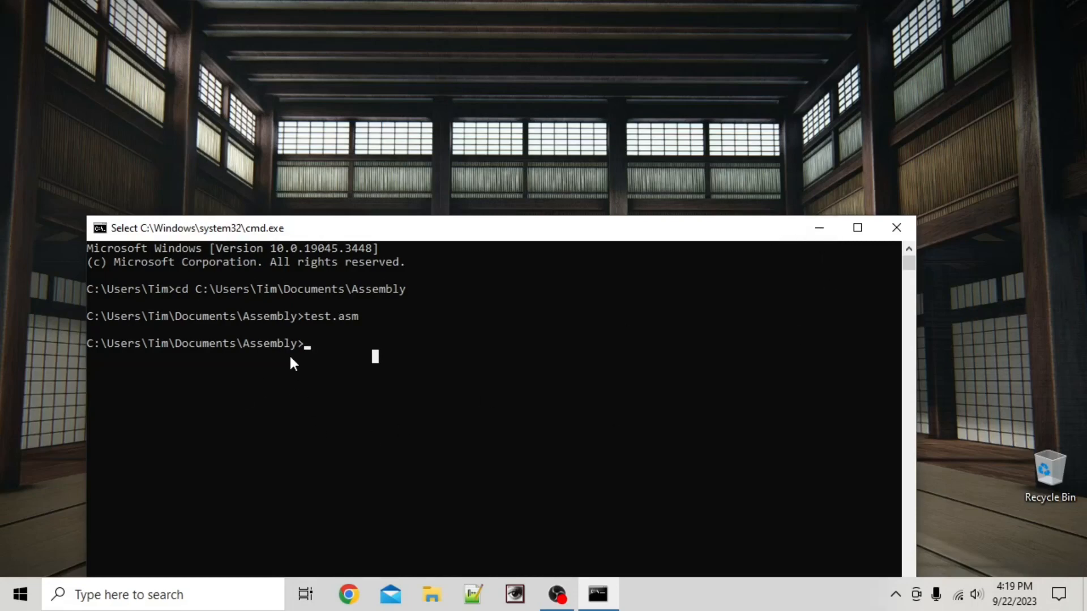
pyautogui.moveTo(792, 238)
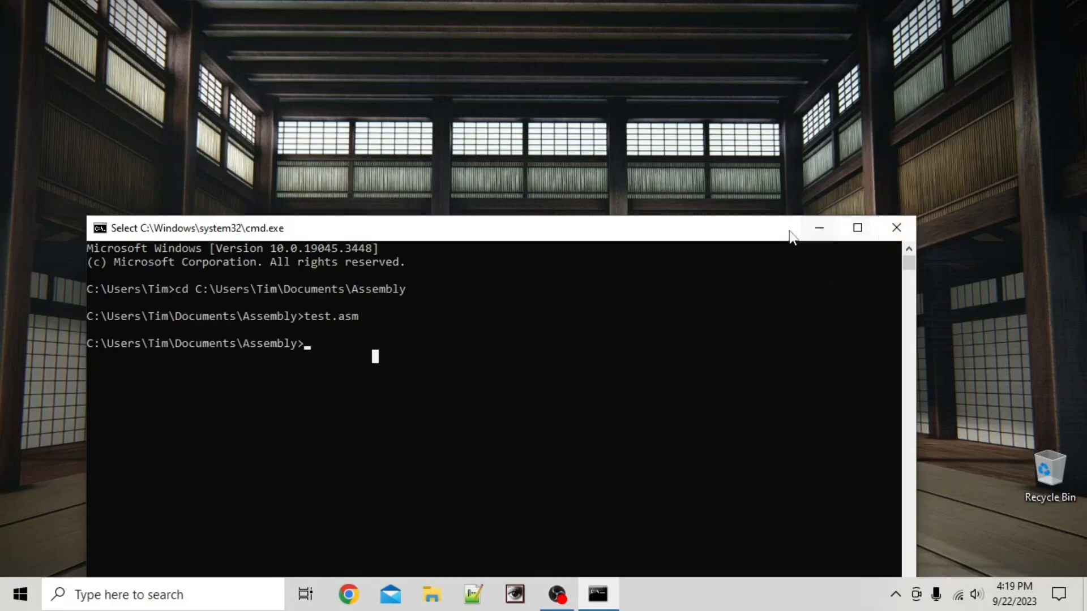
pyautogui.moveTo(366, 345)
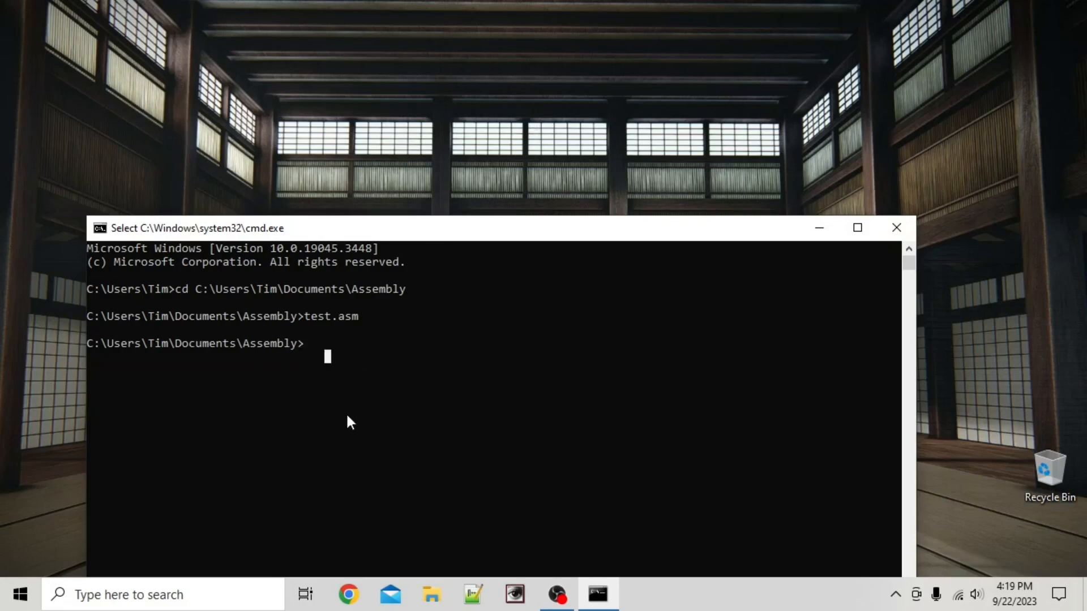
# - Run test.bin at the prompt to open it in HxD, then close HxD
pyautogui.write('t')
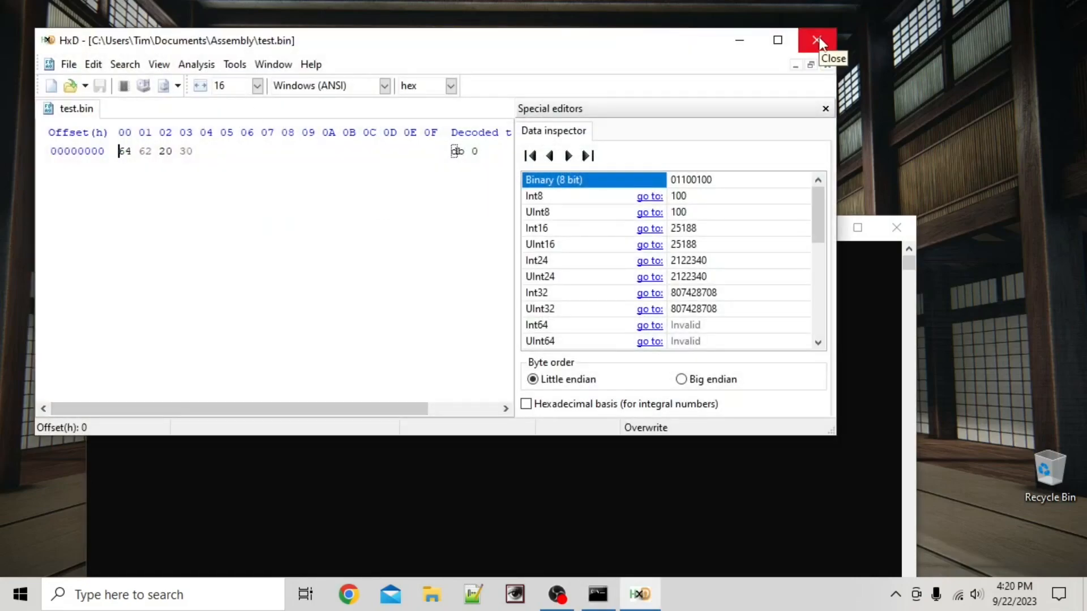
pyautogui.click(816, 39)
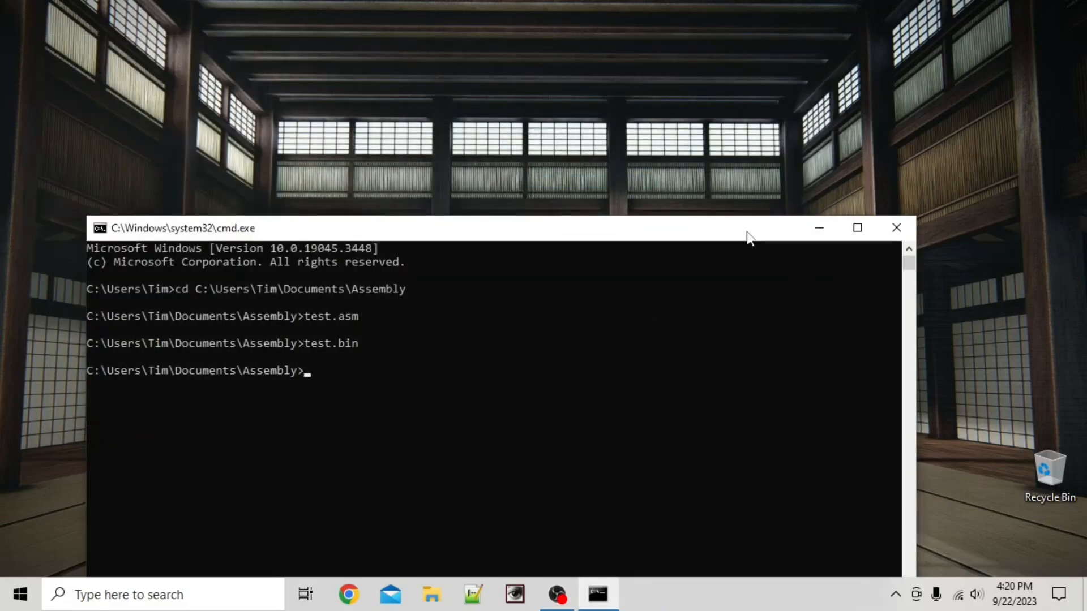
pyautogui.moveTo(431, 595)
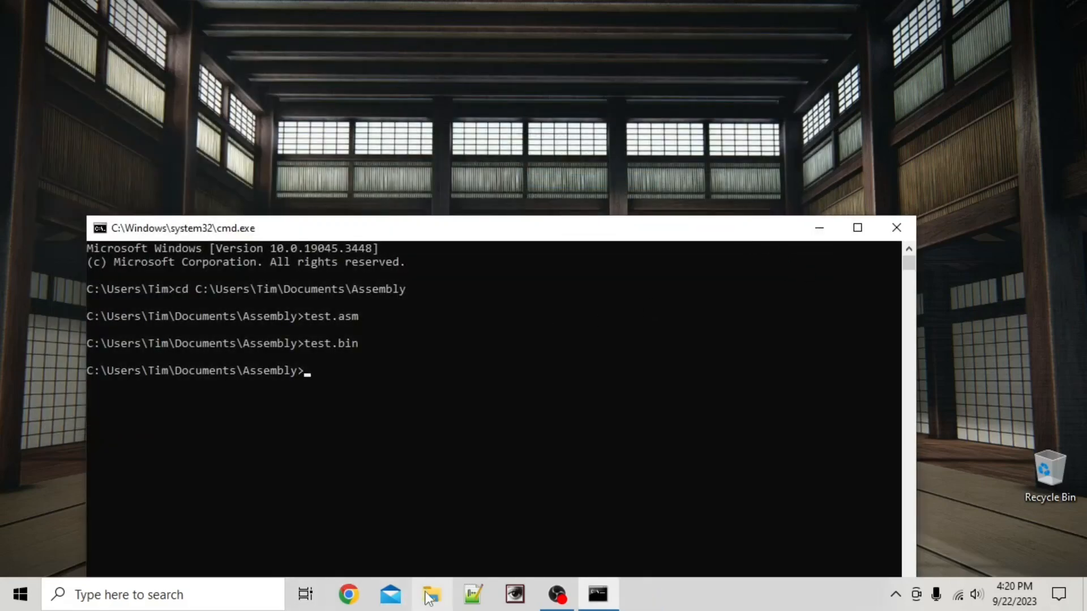
# - Rename test.bin back to test.asm in the Assembly folder, confirming the extension change
pyautogui.click(896, 228)
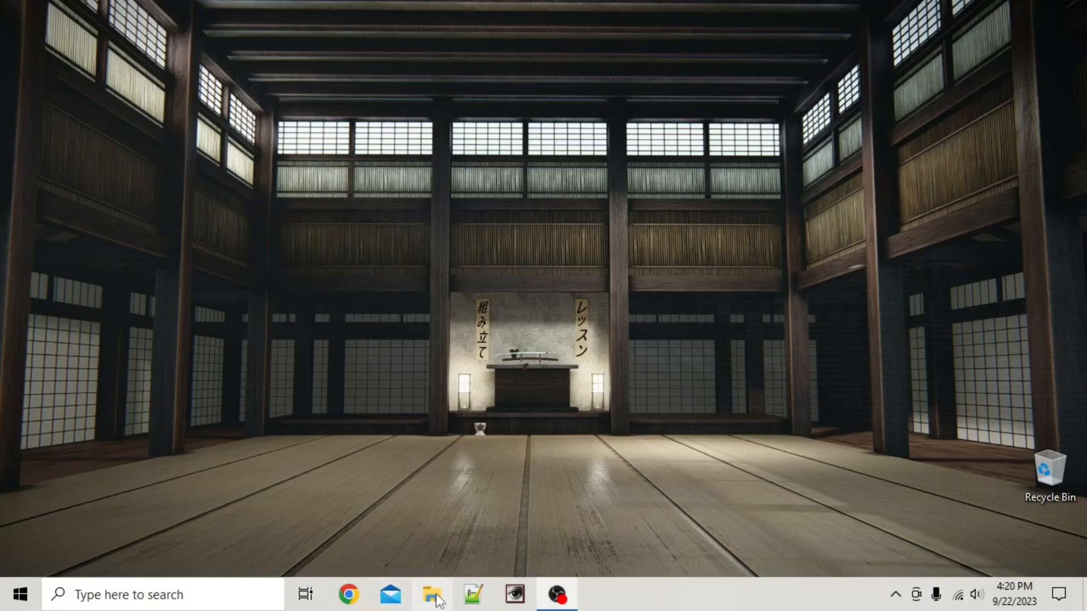
pyautogui.click(432, 595)
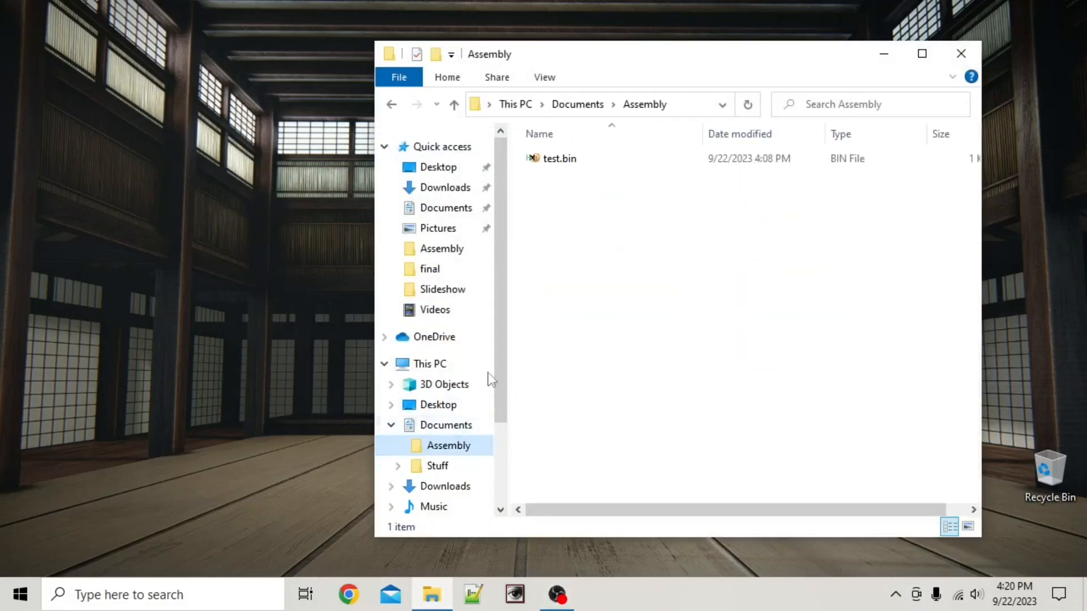
pyautogui.click(559, 158)
pyautogui.write('asm')
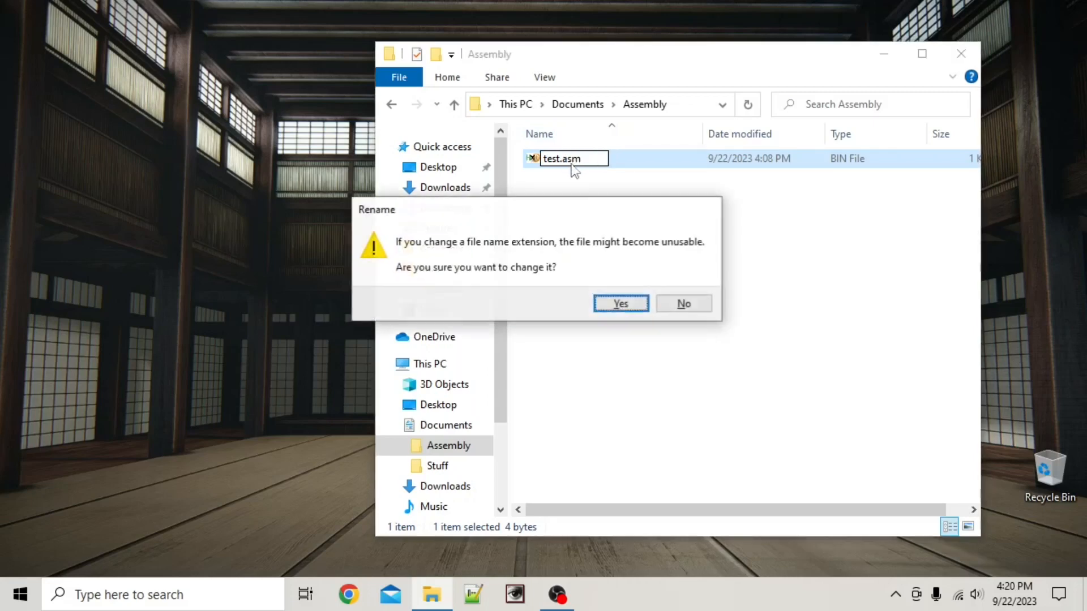
pyautogui.click(618, 304)
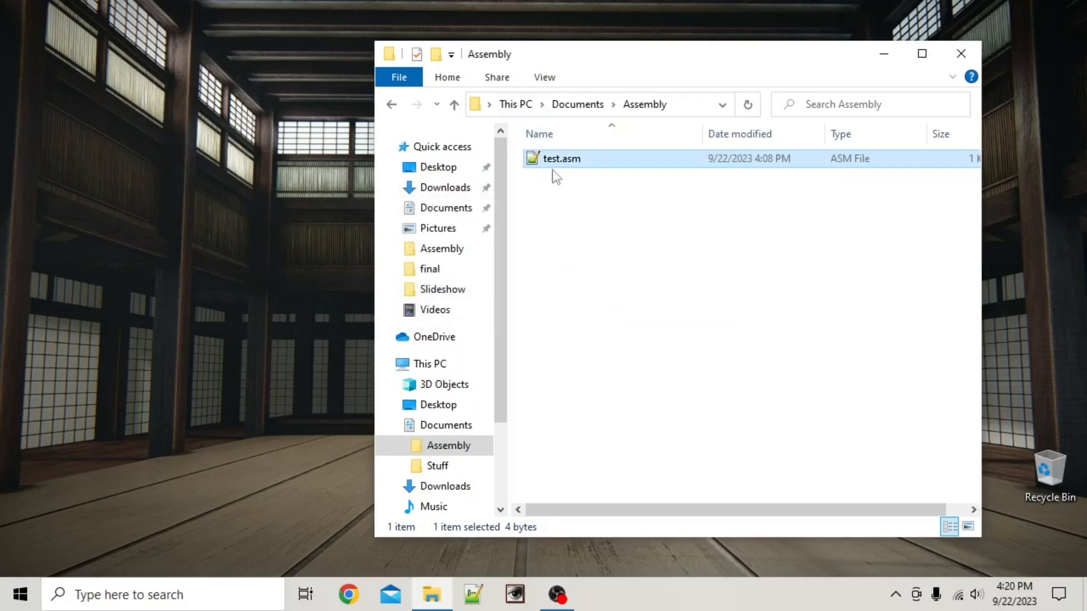
# - Always open test.asm with Notepad++, then close File Explorer
pyautogui.doubleClick(562, 158)
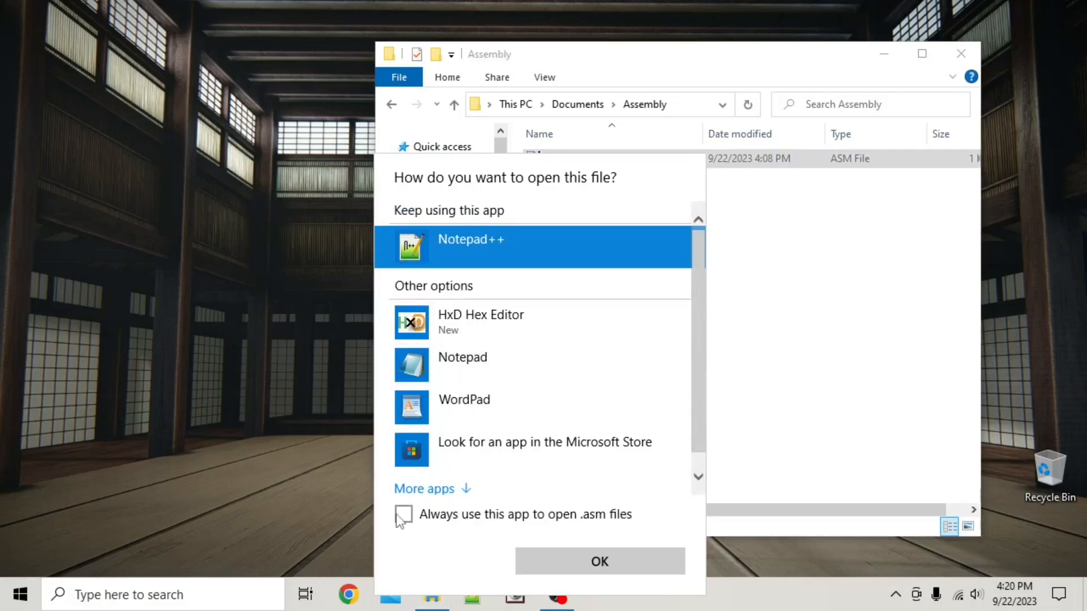
pyautogui.click(405, 515)
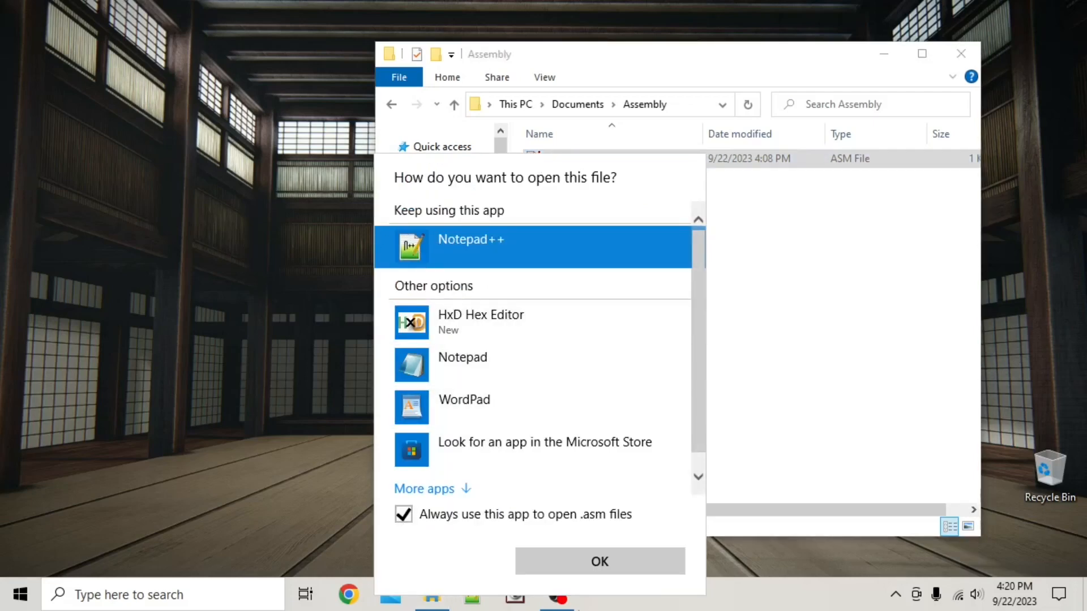
pyautogui.click(599, 561)
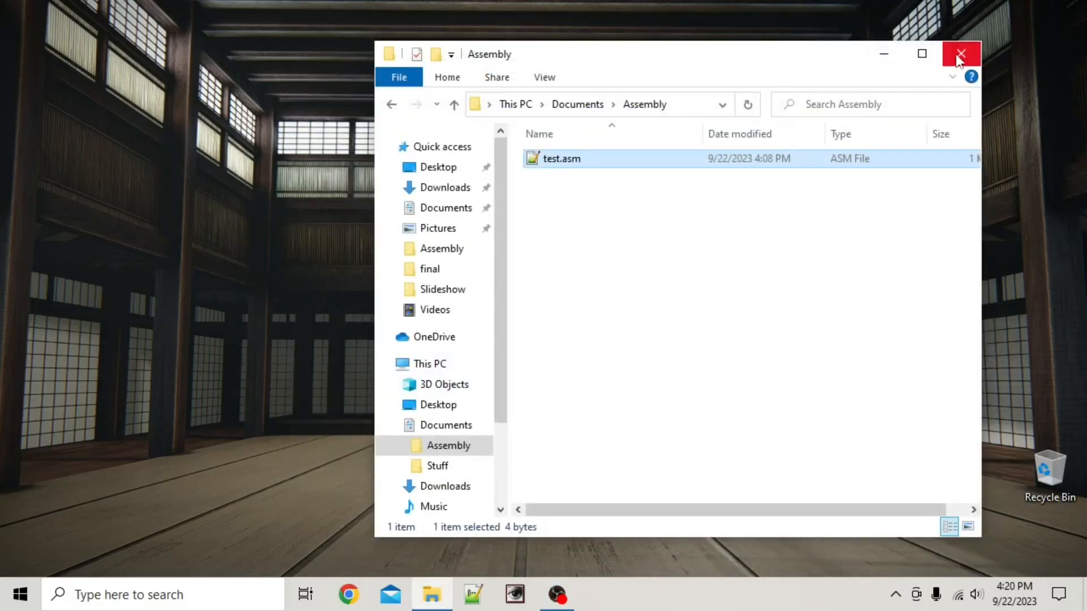
pyautogui.click(961, 55)
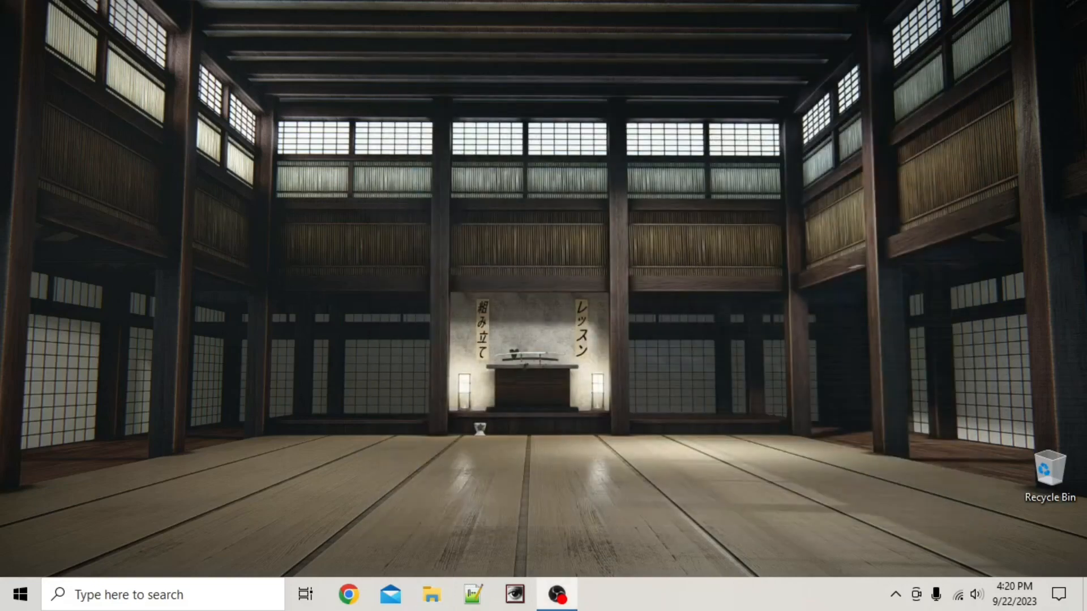
pyautogui.moveTo(419, 206)
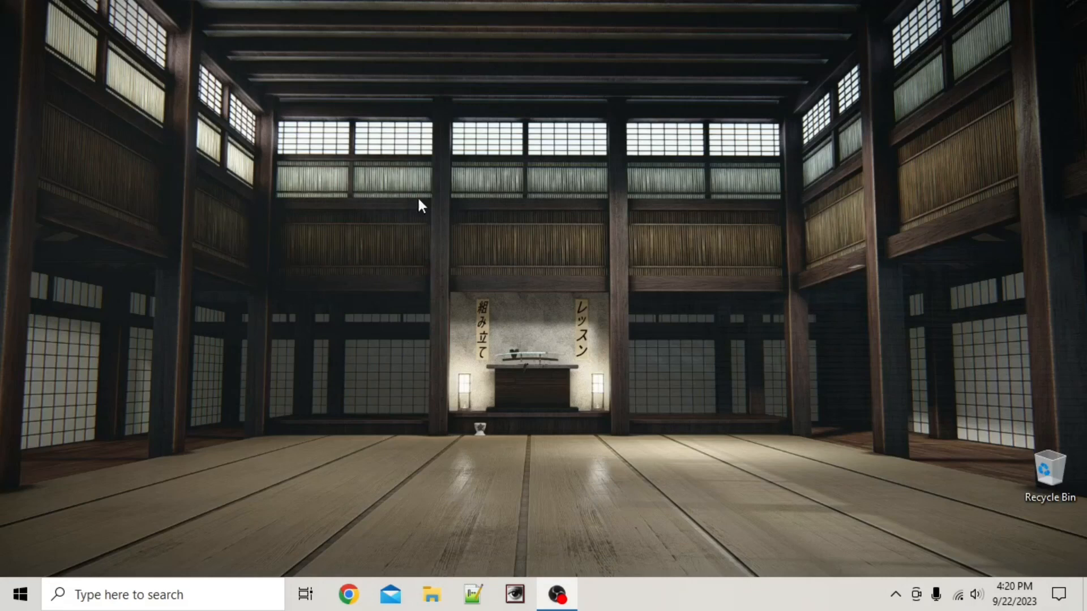
pyautogui.moveTo(139, 200)
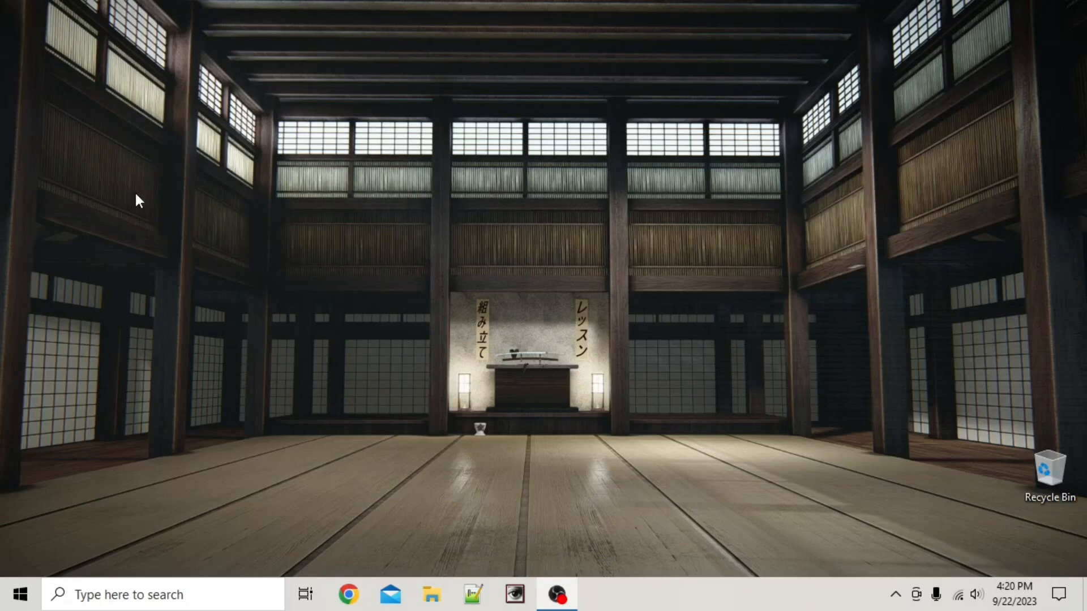
pyautogui.click(163, 595)
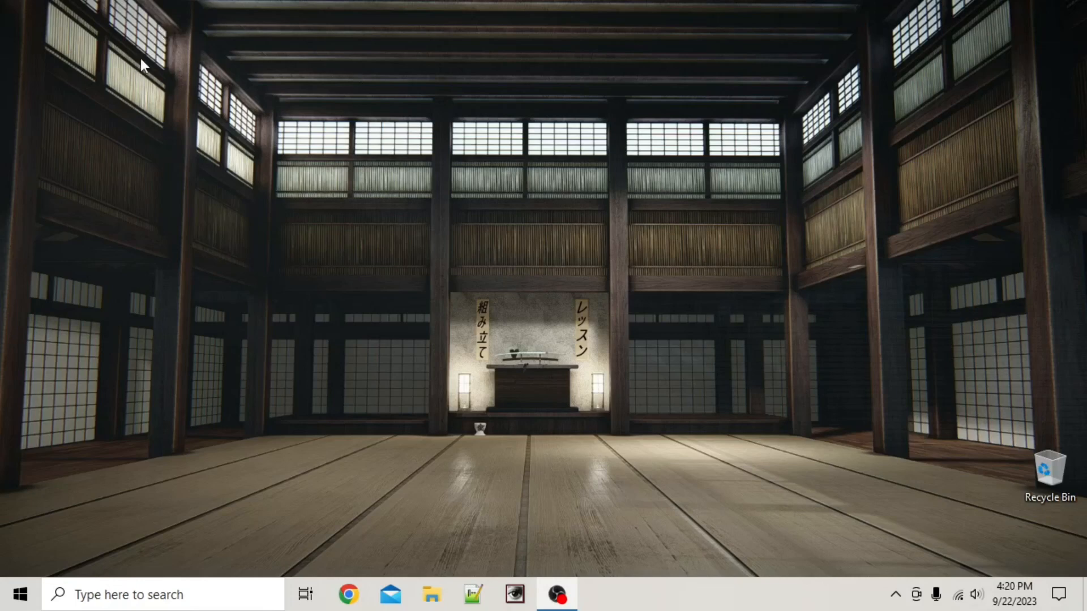
pyautogui.moveTo(146, 61)
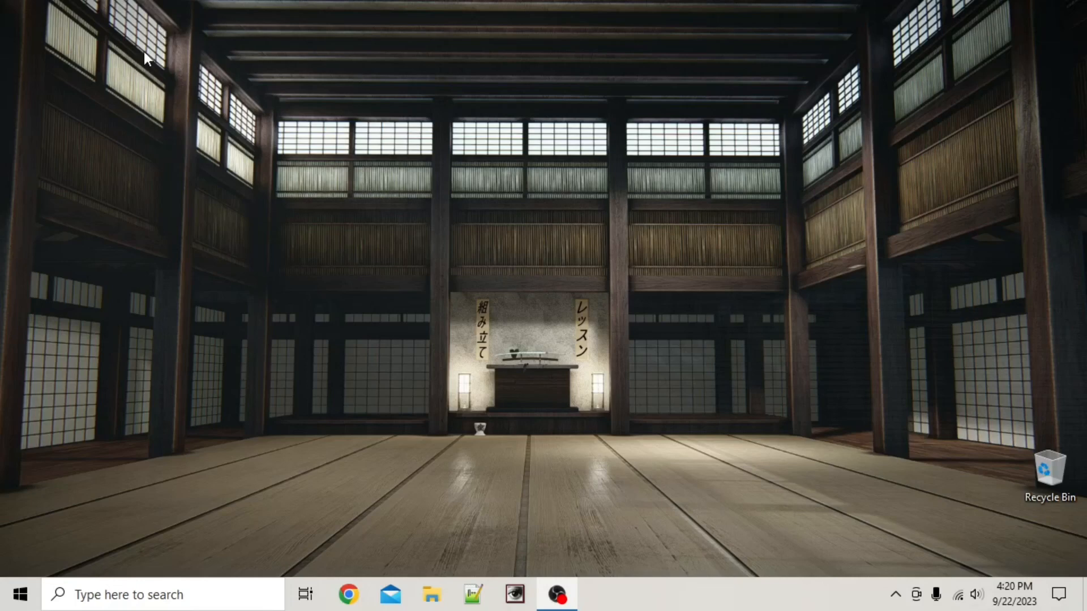